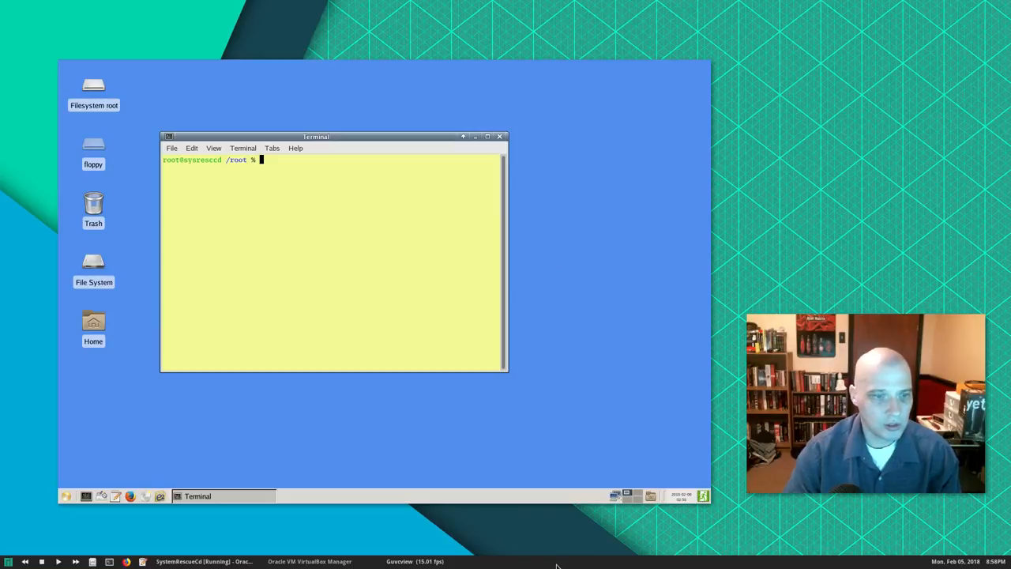
pyautogui.moveTo(482, 518)
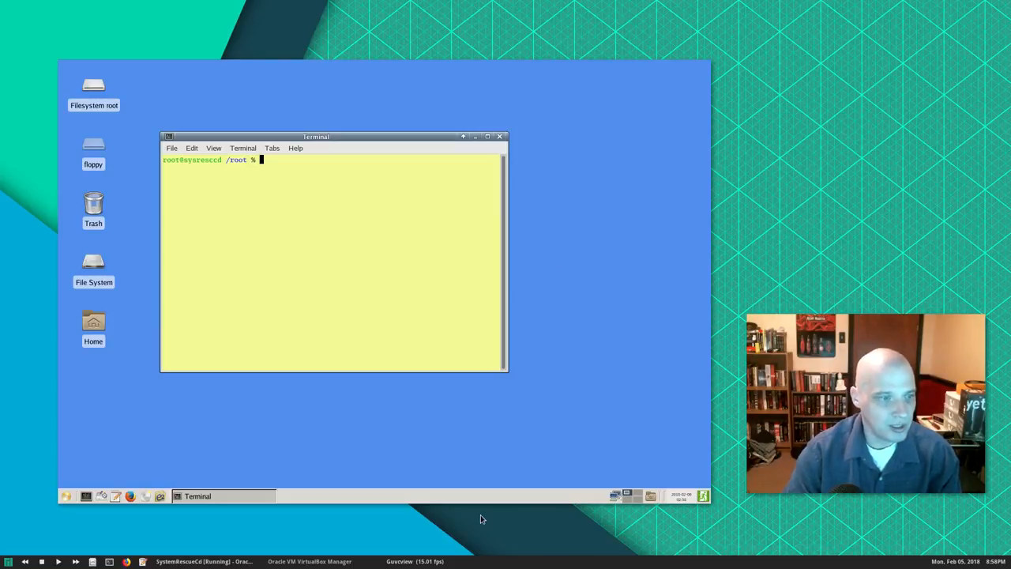
pyautogui.moveTo(289, 419)
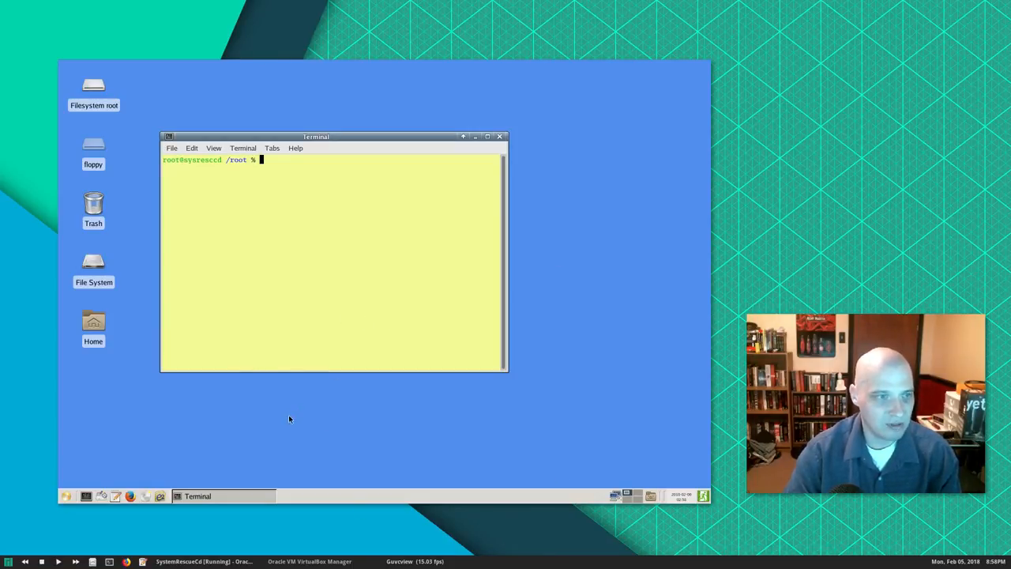
pyautogui.moveTo(401, 168)
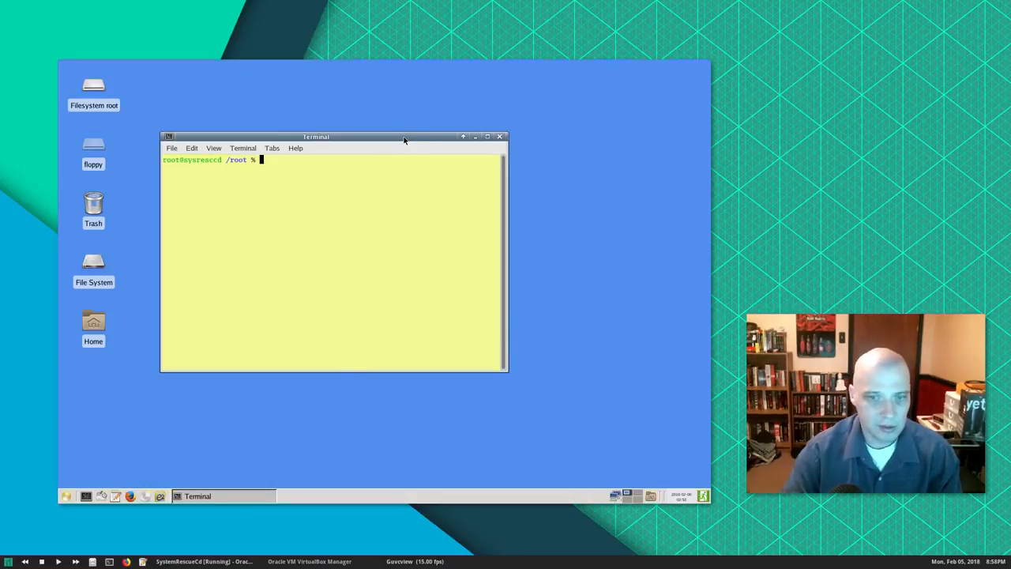
pyautogui.moveTo(398, 140)
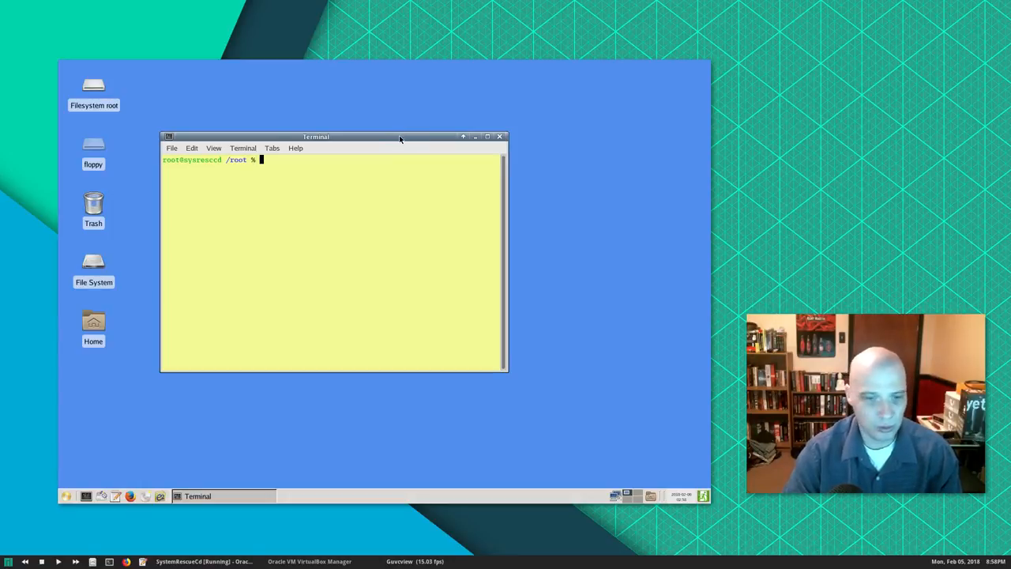
pyautogui.moveTo(394, 142)
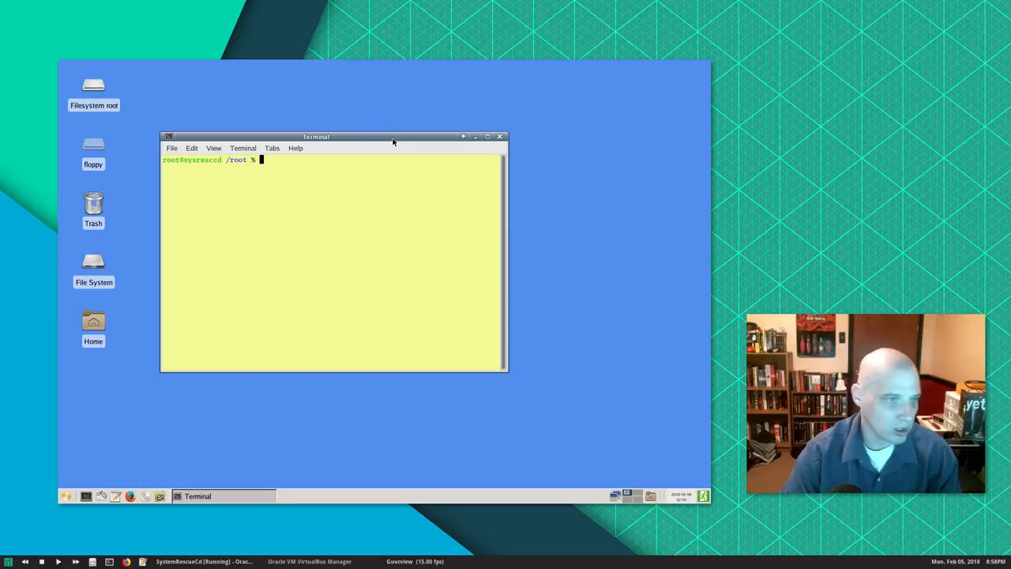
pyautogui.moveTo(407, 196)
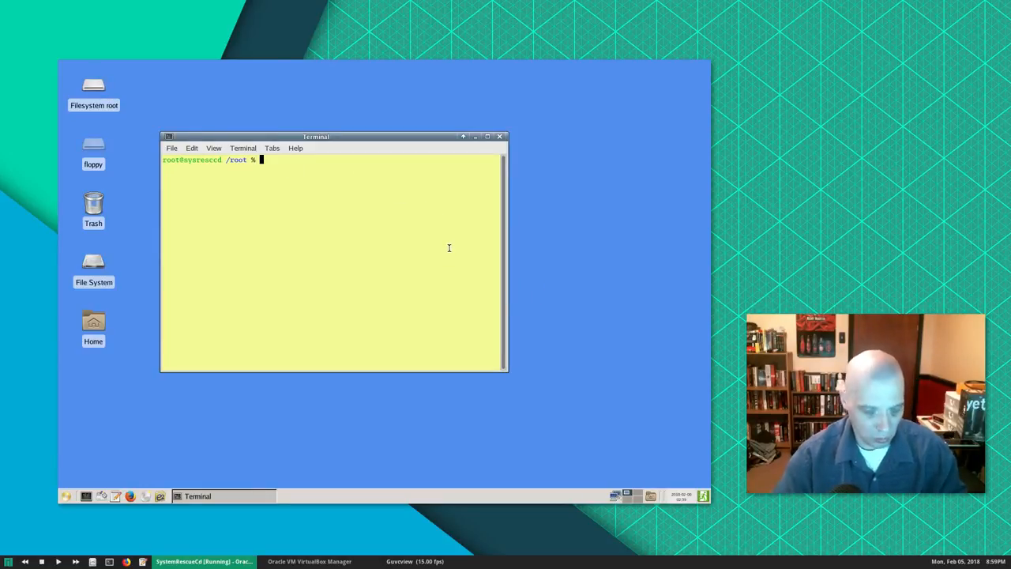
# Step: Run uname -r in the root terminal to report kernel 4.14.15-std520-amd64
pyautogui.write('uname -r')
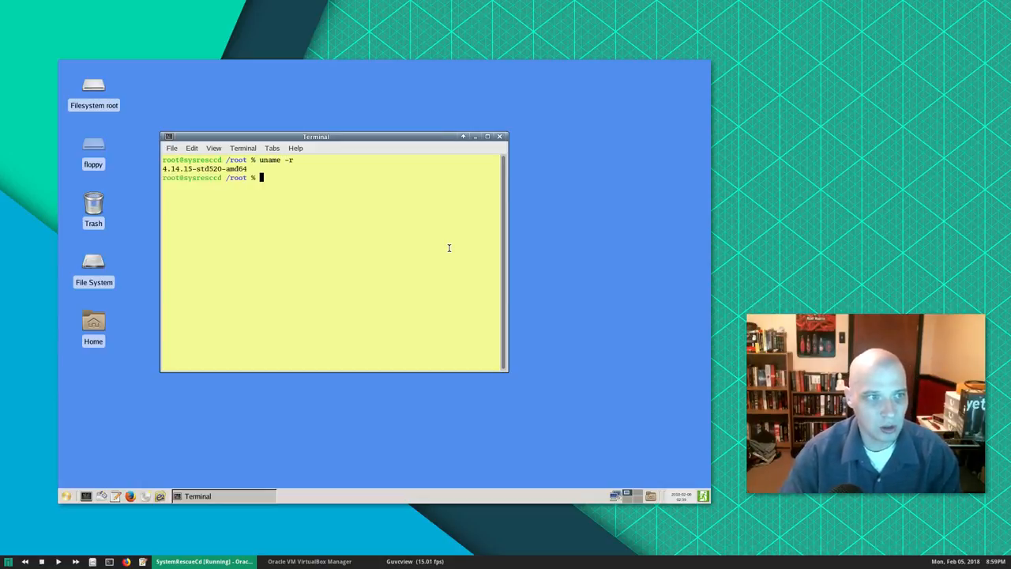
pyautogui.moveTo(286, 254)
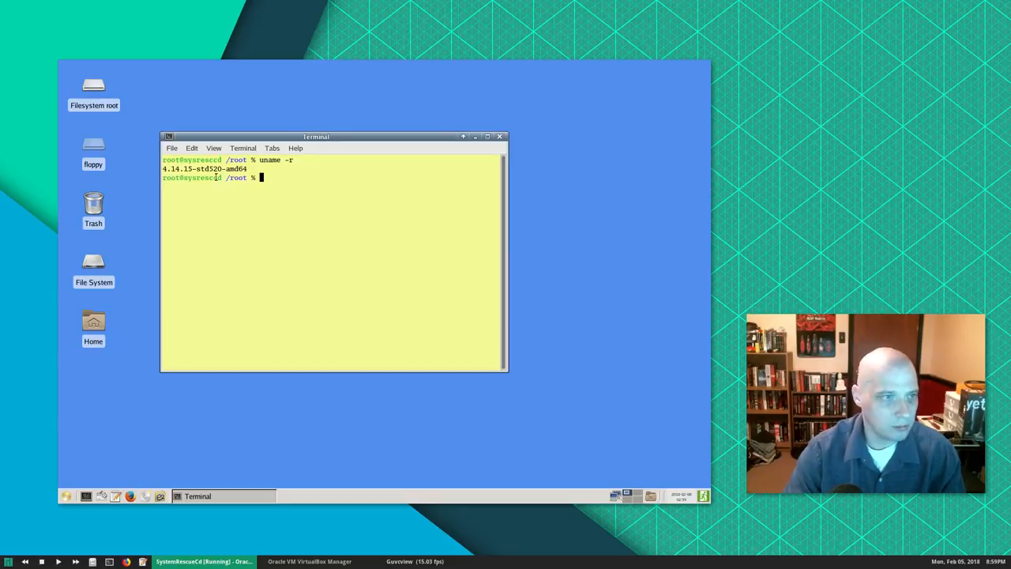
pyautogui.moveTo(393, 243)
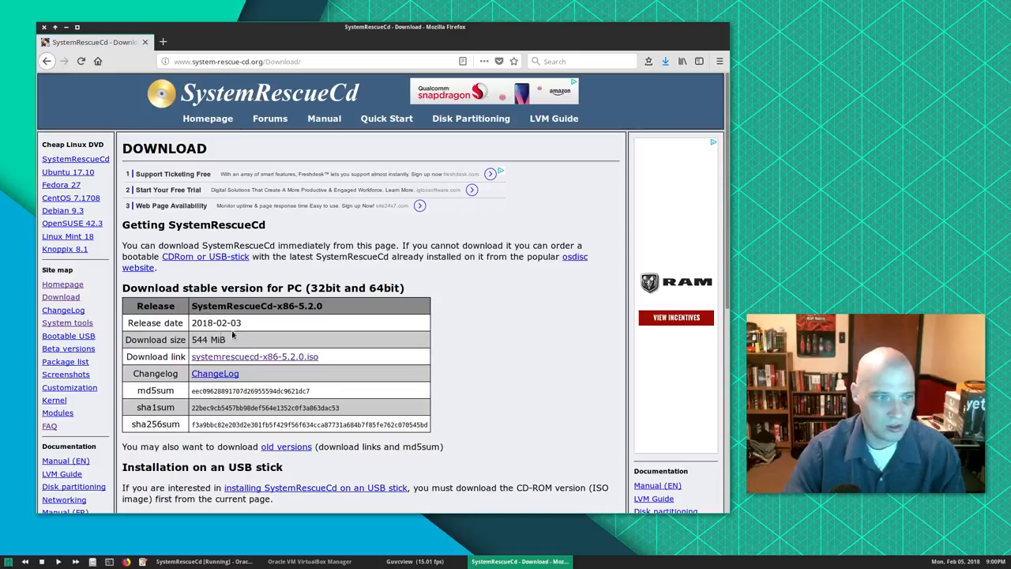
pyautogui.moveTo(348, 44)
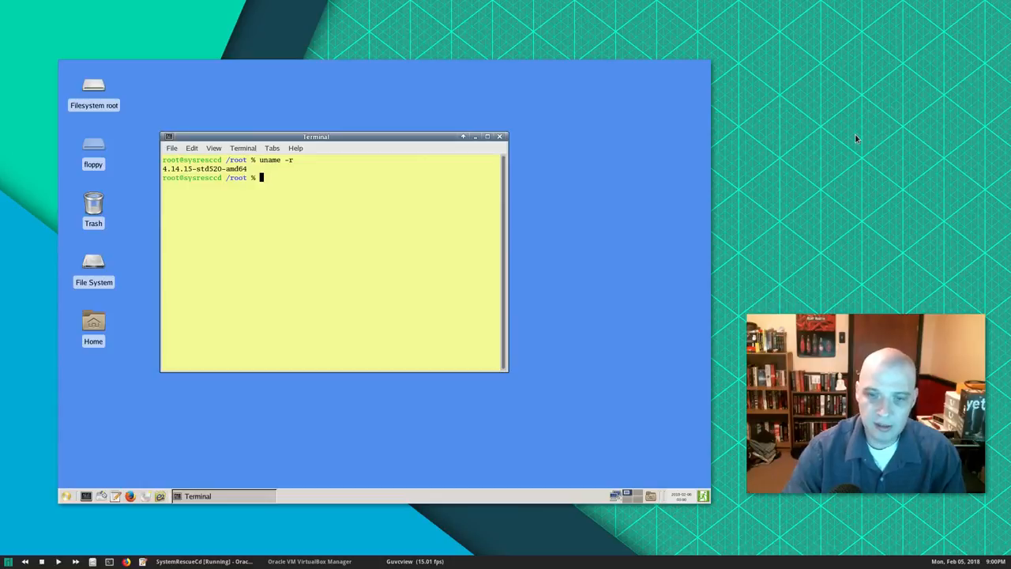
pyautogui.moveTo(559, 354)
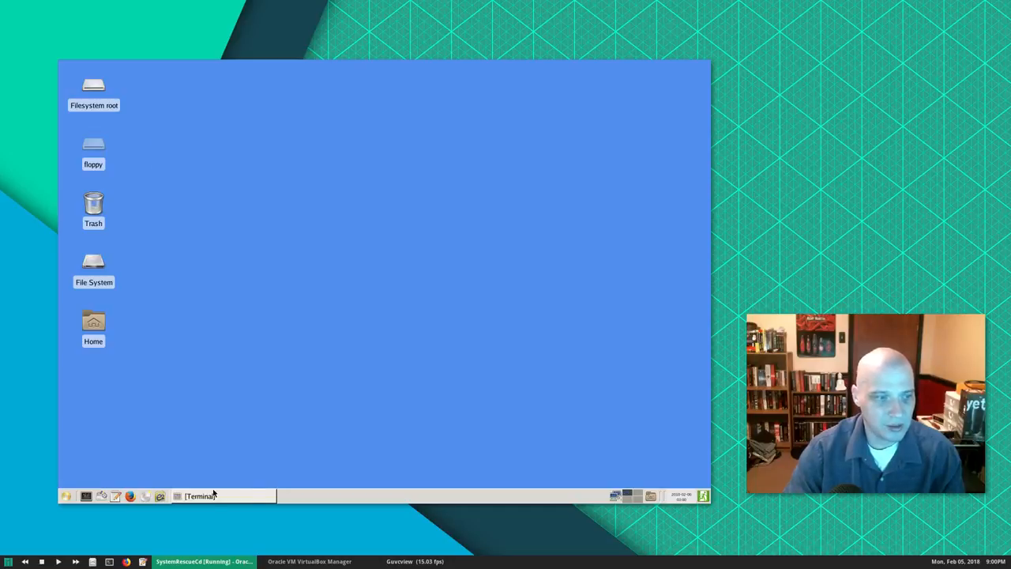
pyautogui.moveTo(338, 365)
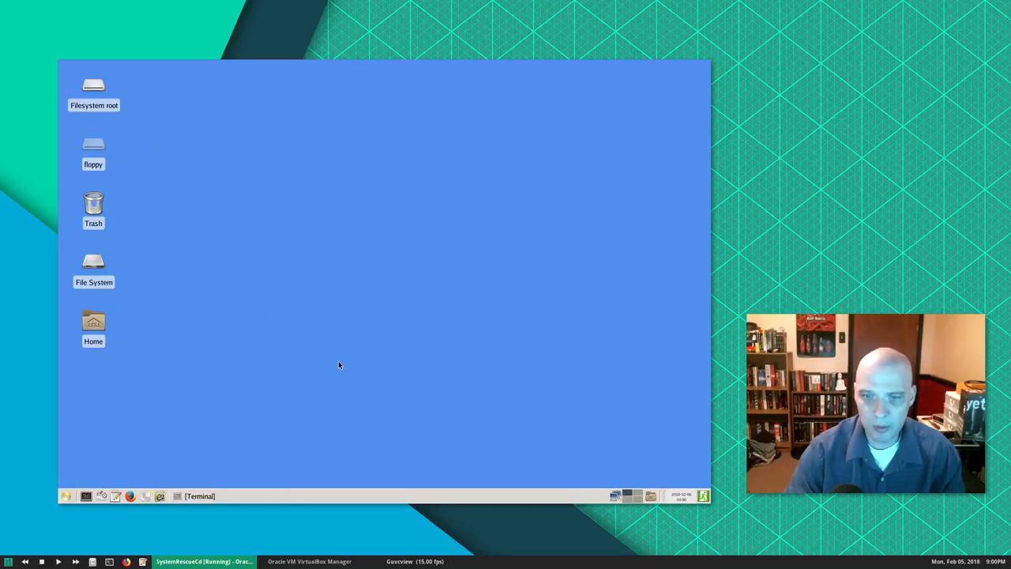
pyautogui.moveTo(485, 374)
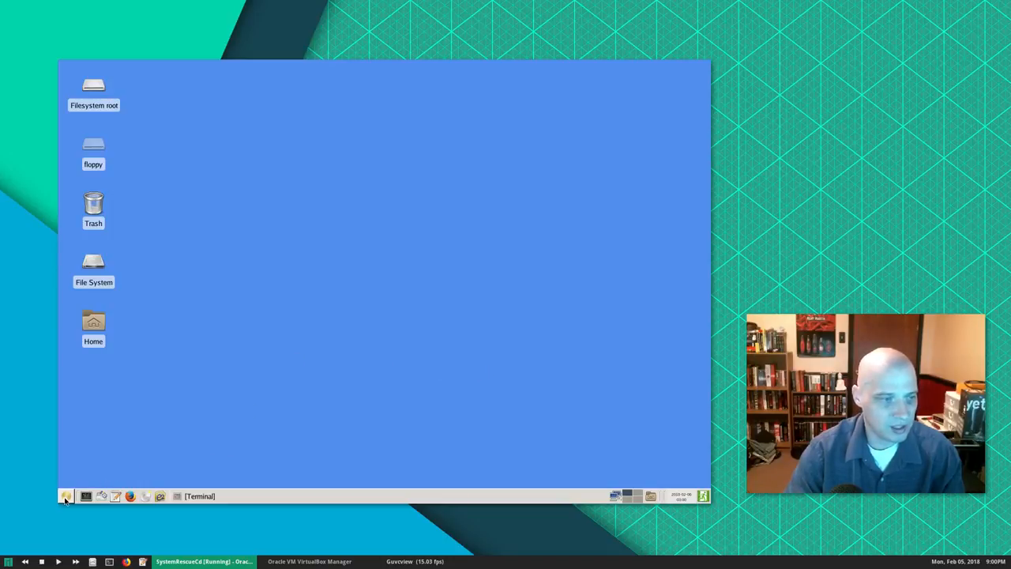
# Step: Bring up the Settings list in the Xfce applications menu without launching any item
pyautogui.click(66, 496)
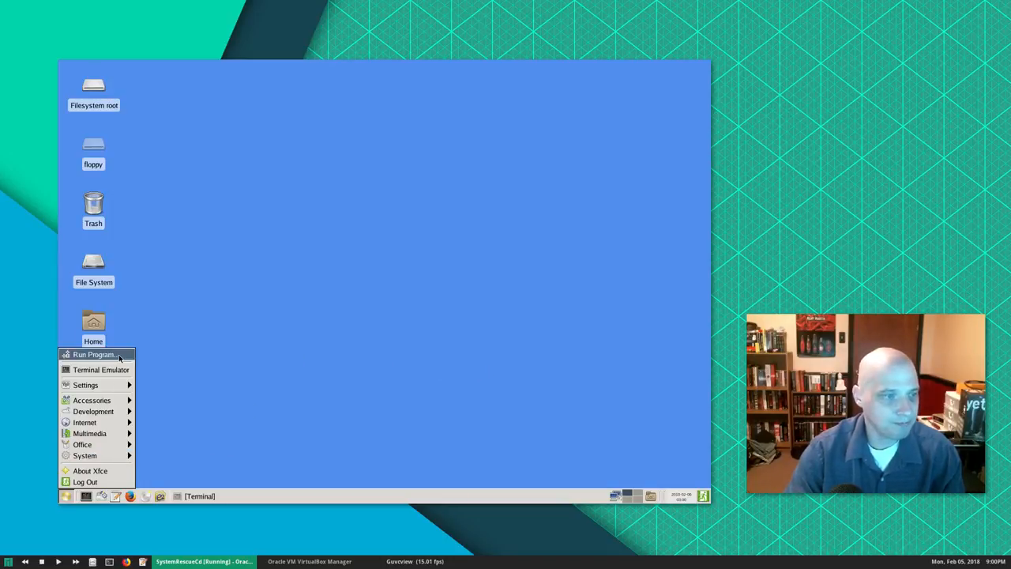
pyautogui.moveTo(101, 370)
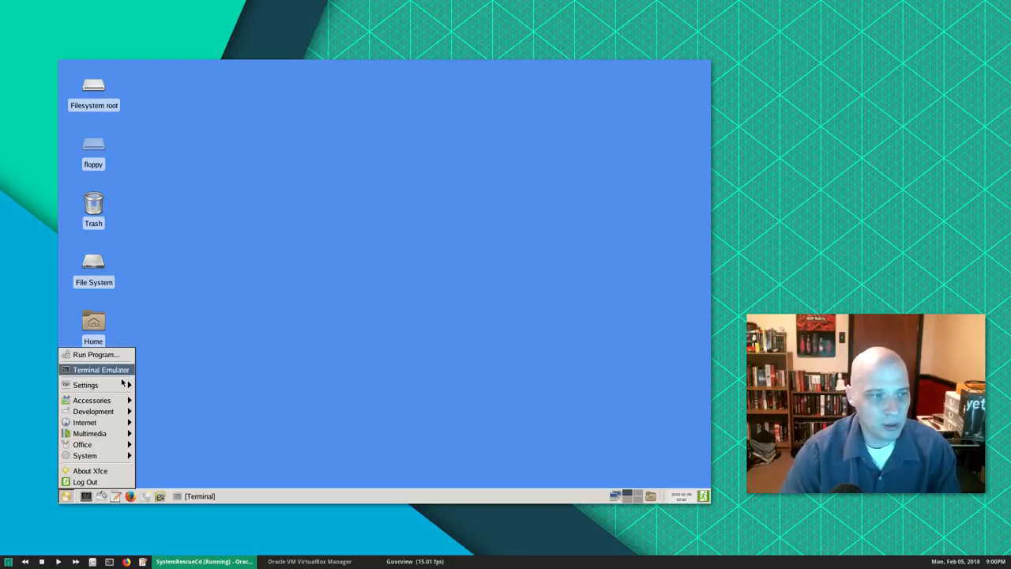
pyautogui.click(86, 386)
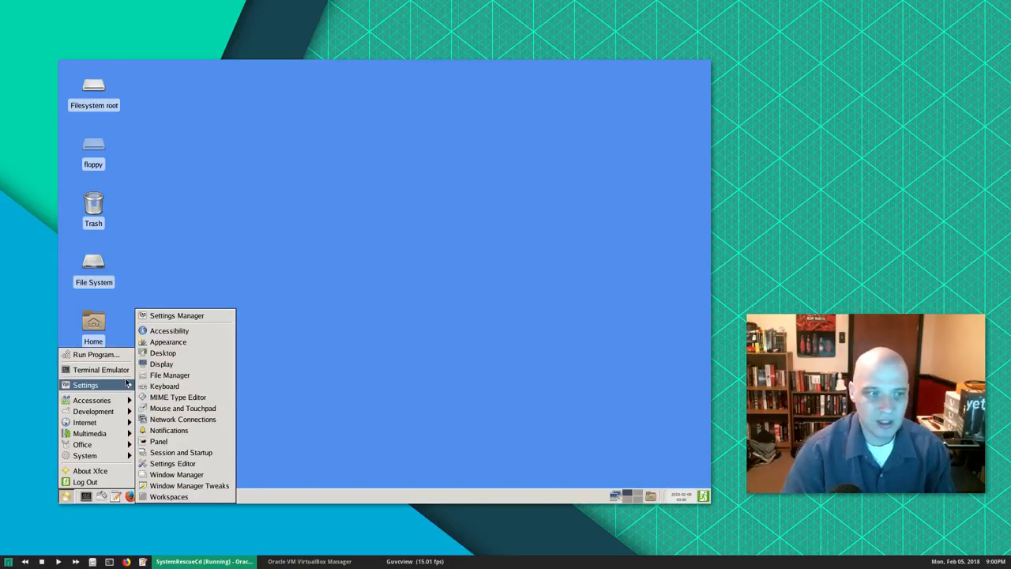
pyautogui.moveTo(237, 341)
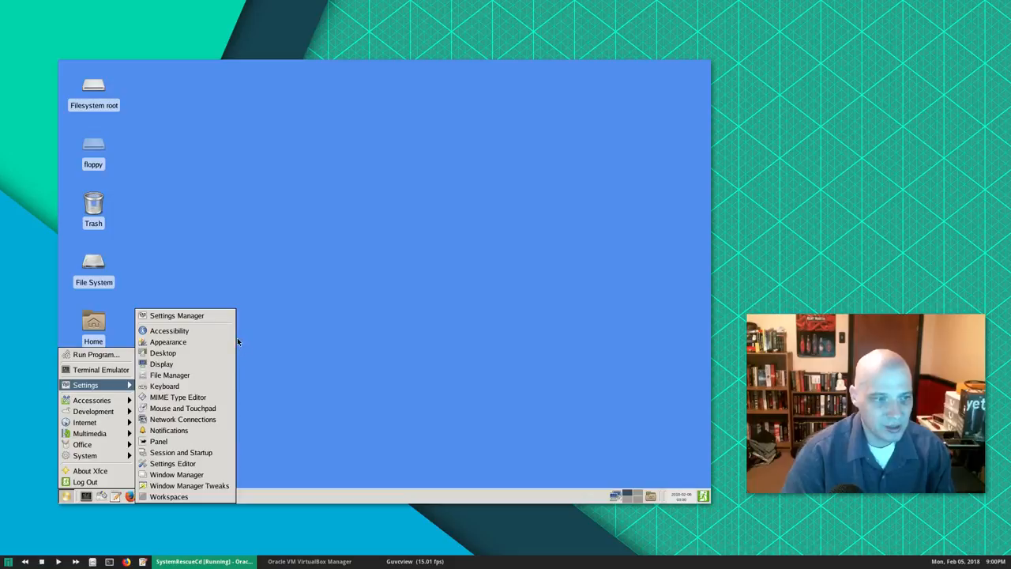
pyautogui.moveTo(167, 330)
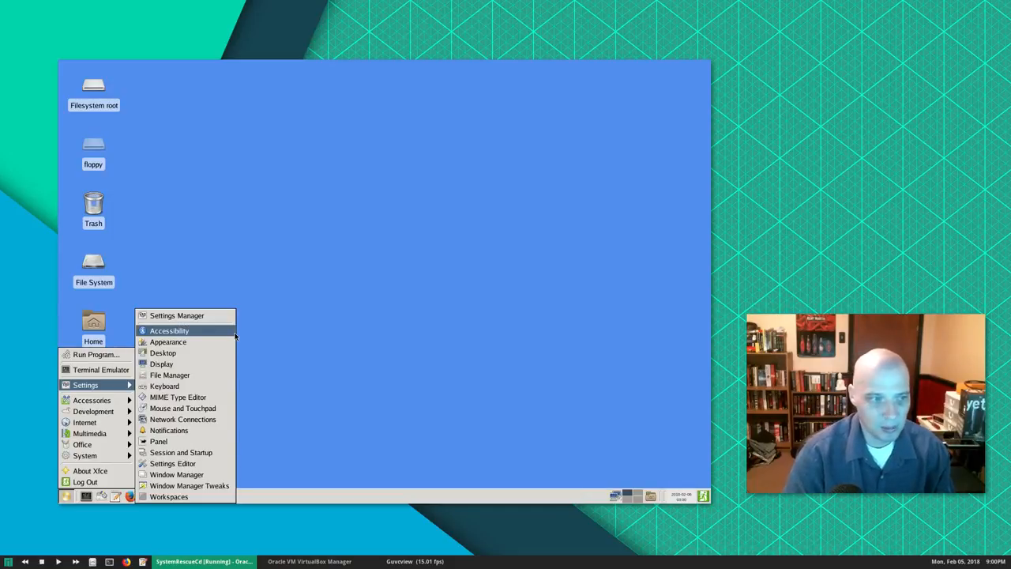
pyautogui.moveTo(168, 341)
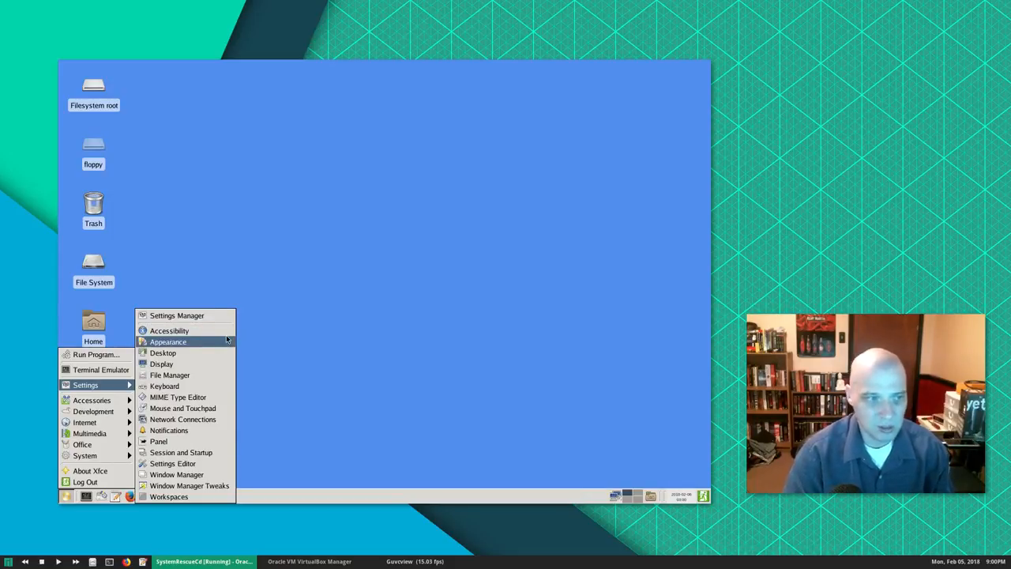
pyautogui.moveTo(169, 374)
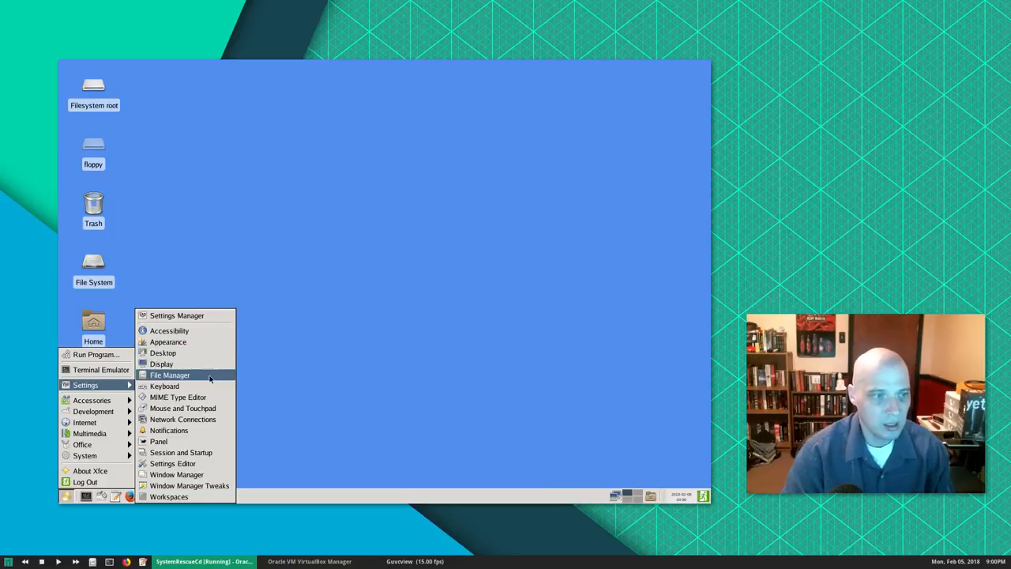
pyautogui.click(170, 374)
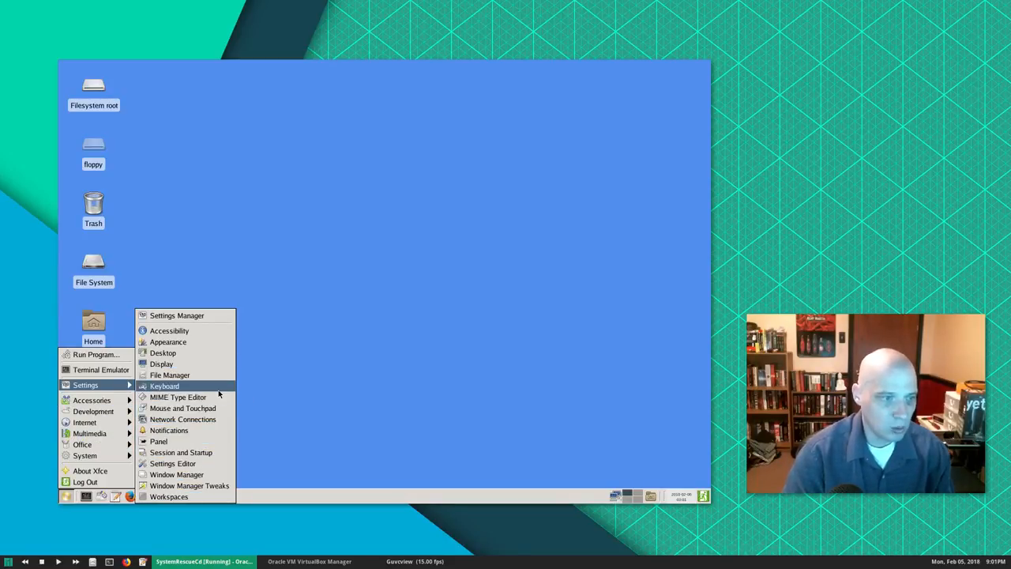
pyautogui.moveTo(183, 407)
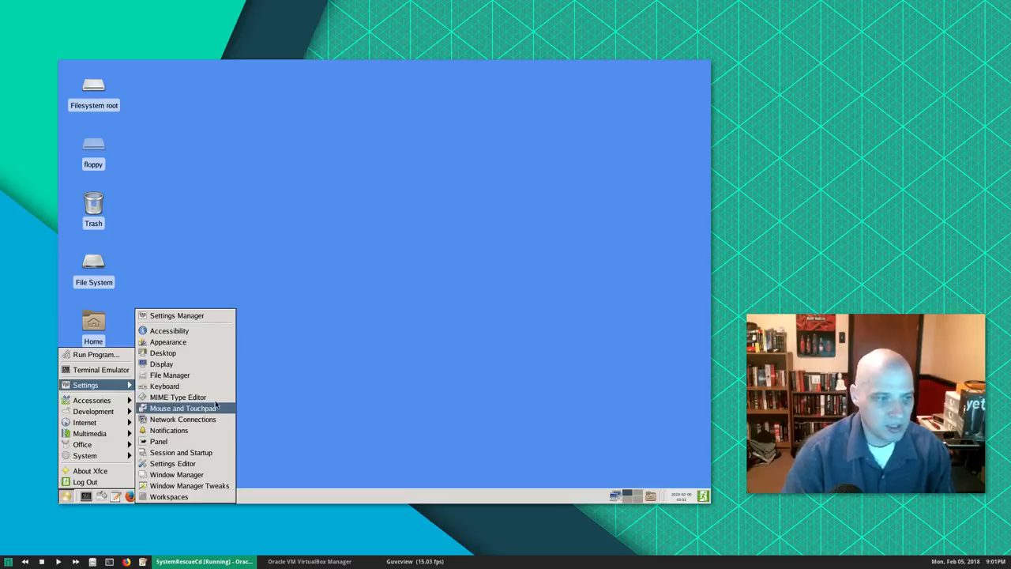
pyautogui.moveTo(167, 430)
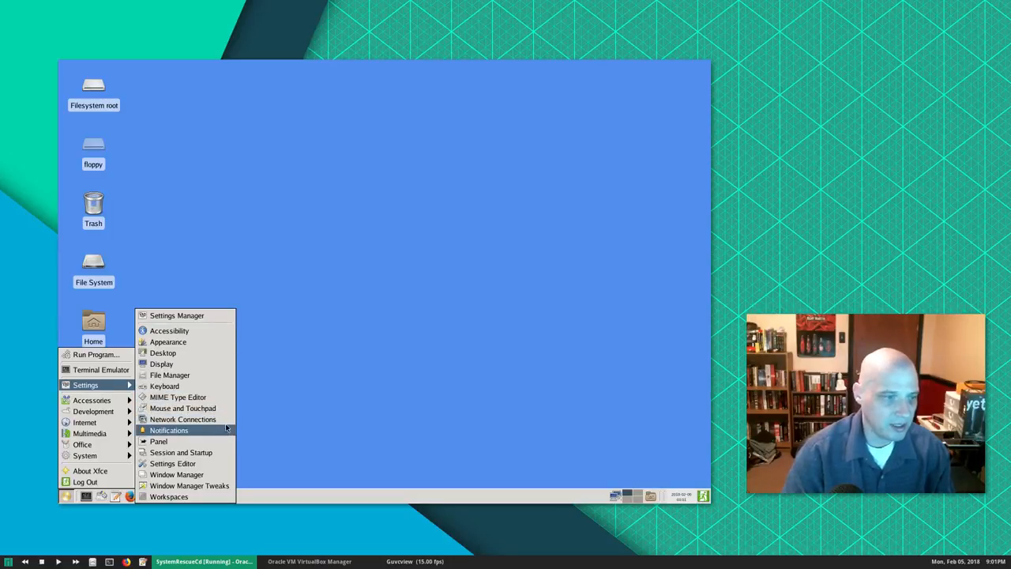
pyautogui.moveTo(303, 380)
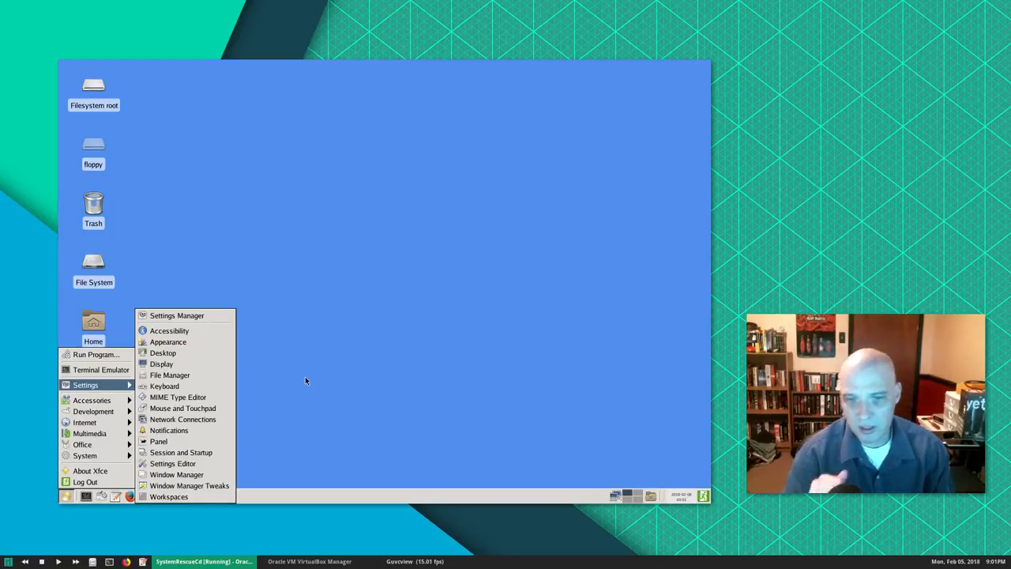
pyautogui.moveTo(170, 376)
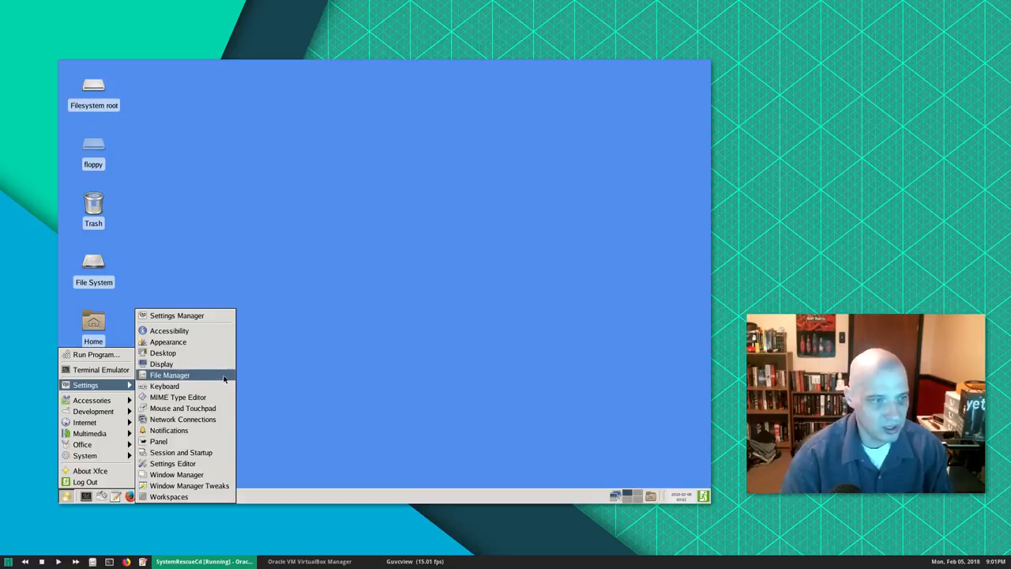
pyautogui.moveTo(161, 364)
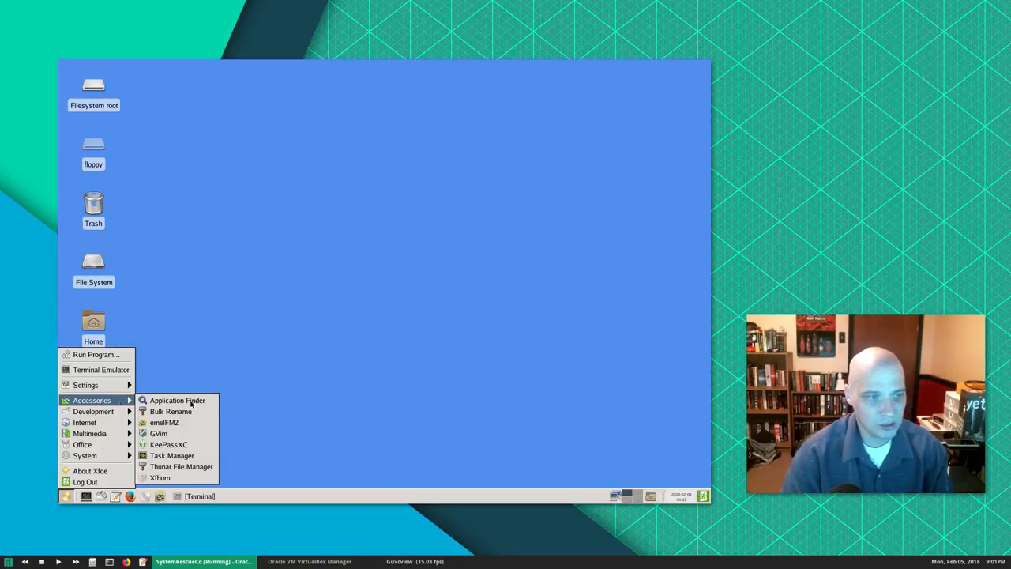
pyautogui.moveTo(170, 411)
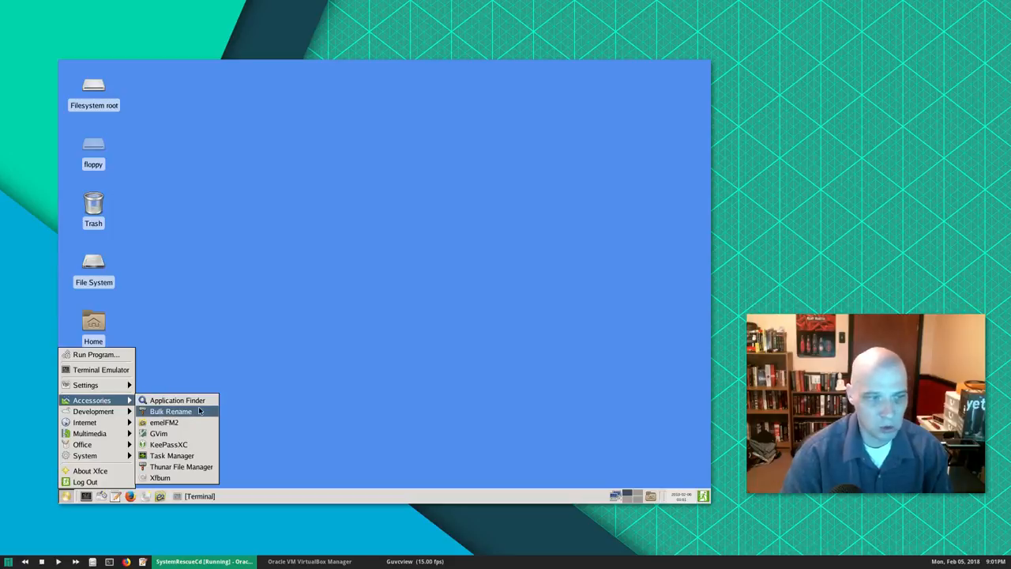
pyautogui.moveTo(165, 424)
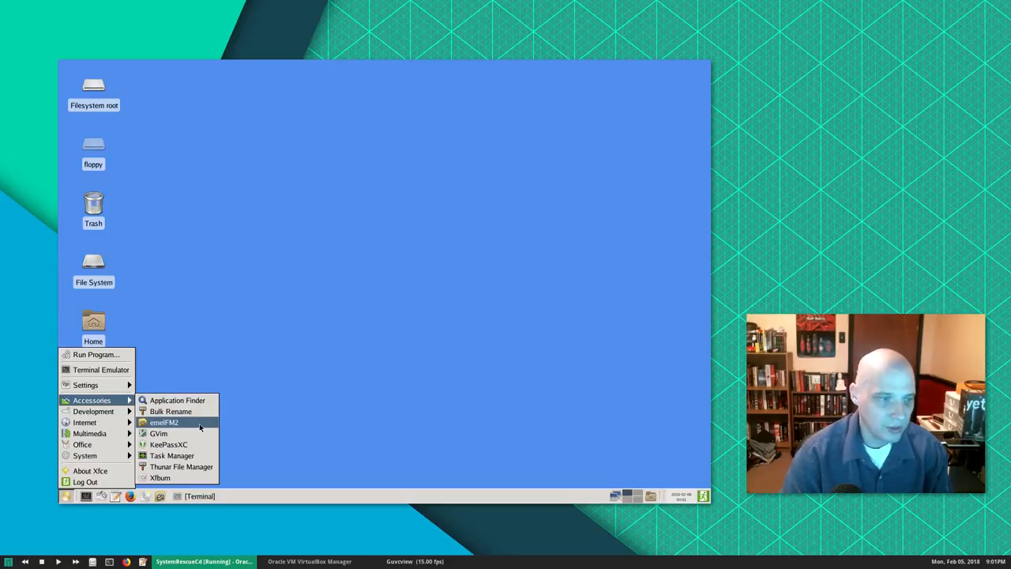
# Step: Launch and close emelFM2, then launch GVim from Accessories and close it, leaving the desktop clear
pyautogui.click(164, 423)
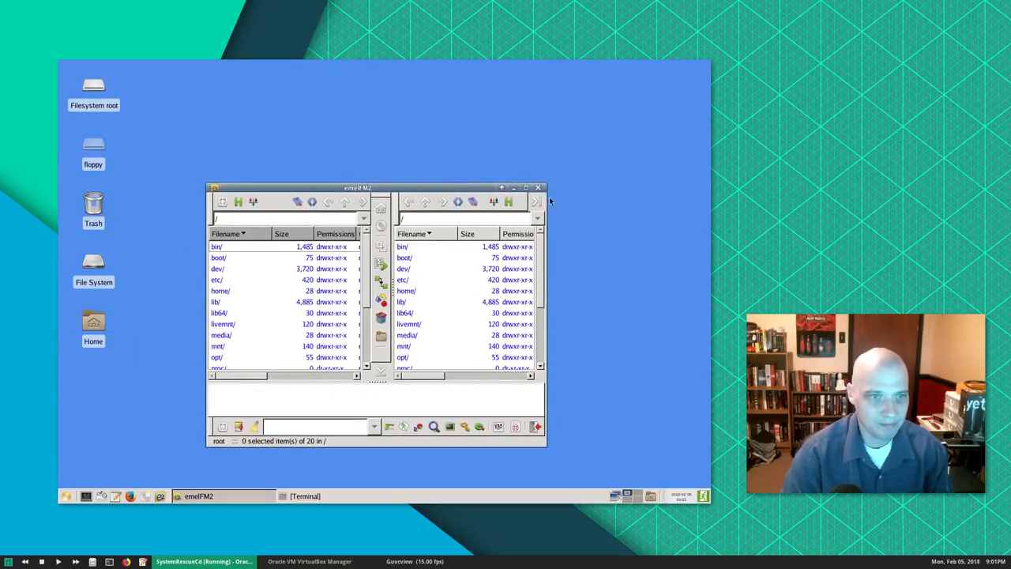
pyautogui.click(537, 188)
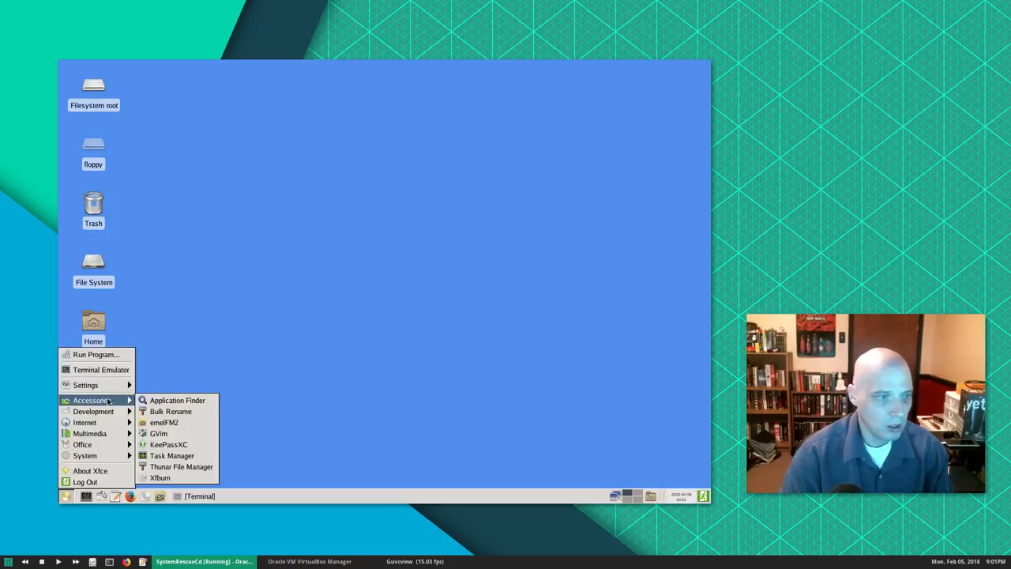
pyautogui.moveTo(158, 433)
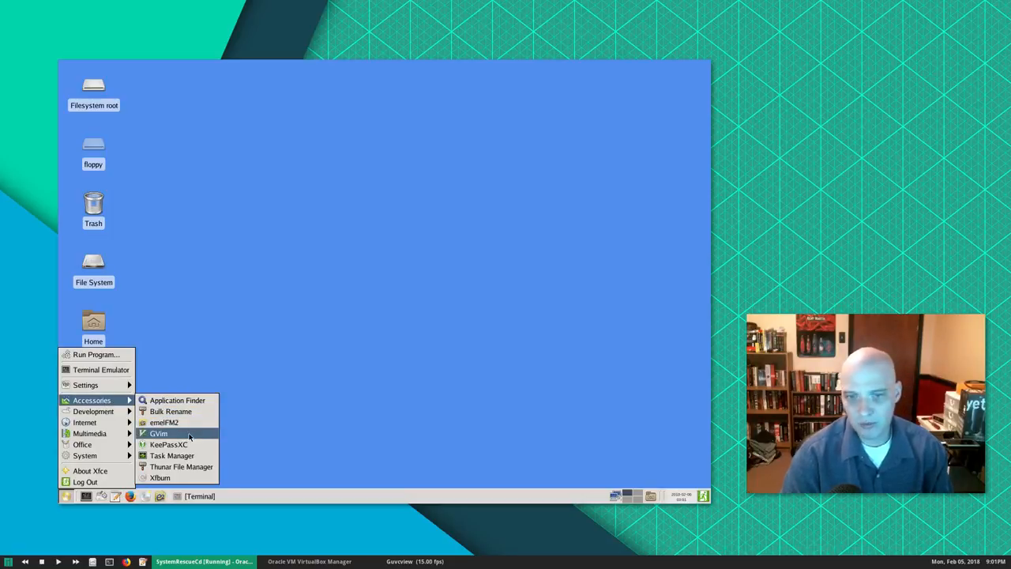
pyautogui.click(157, 433)
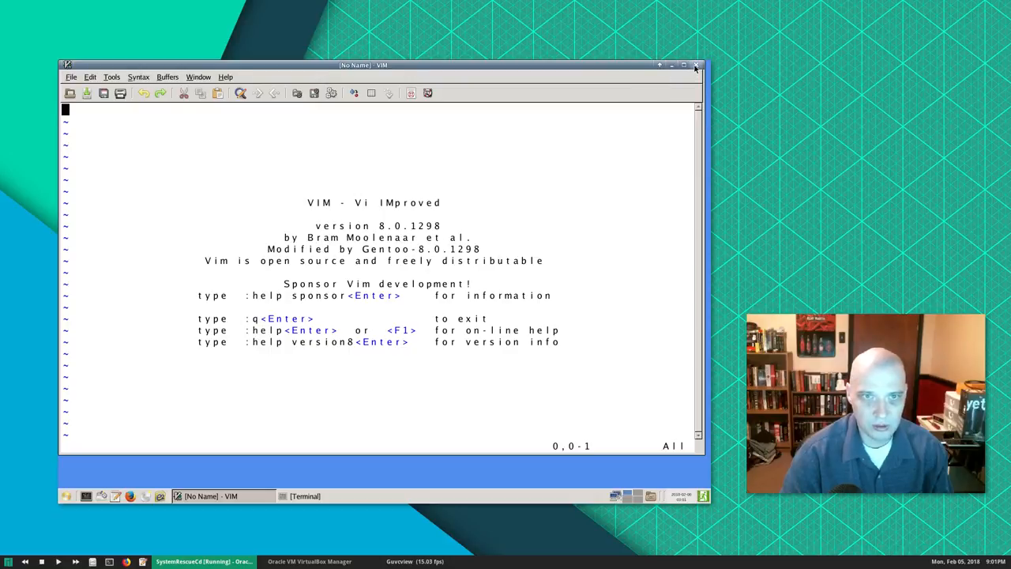
pyautogui.click(694, 67)
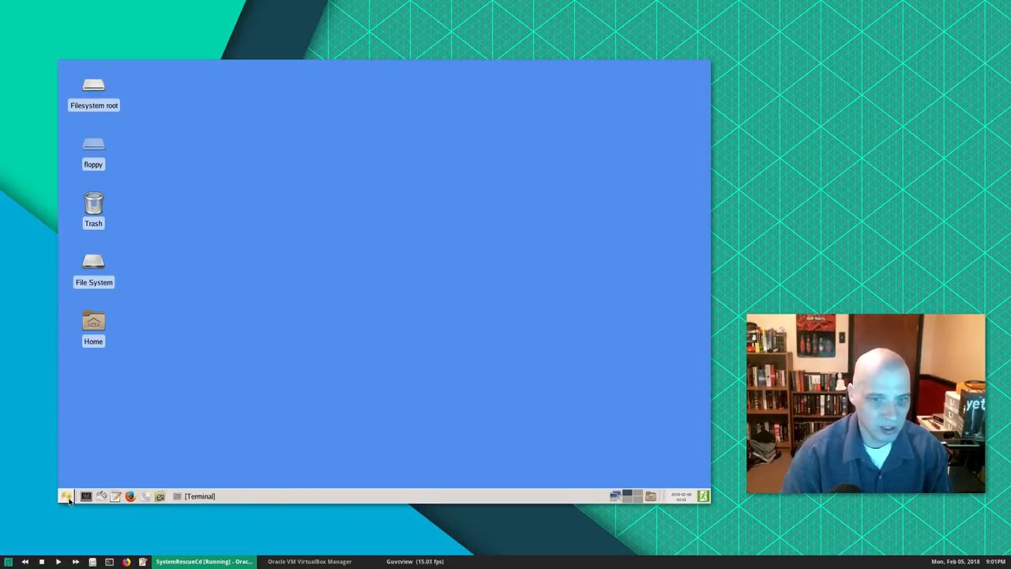
# Step: Browse the Accessories entries of the applications menu
pyautogui.click(66, 496)
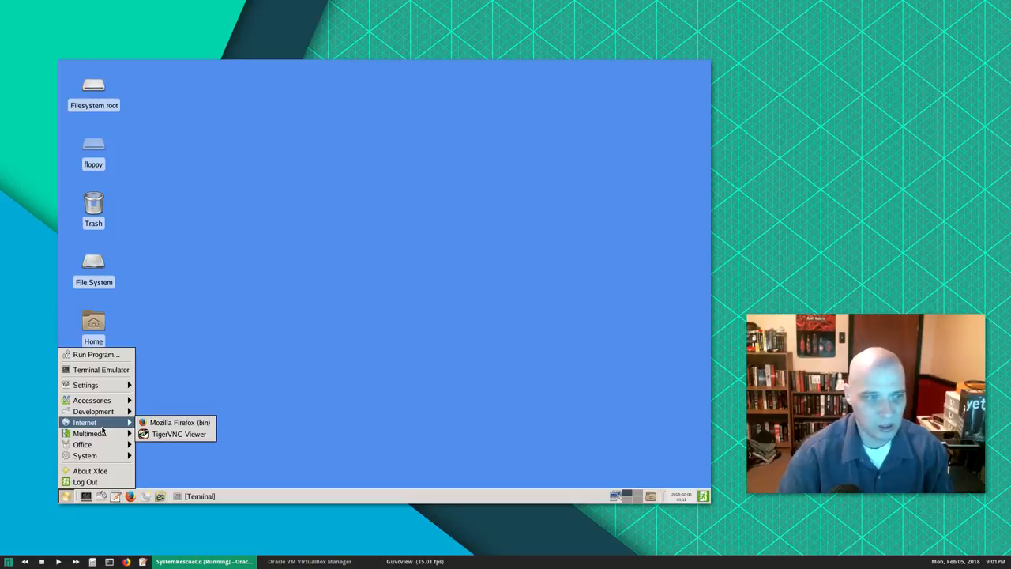
pyautogui.moveTo(92, 400)
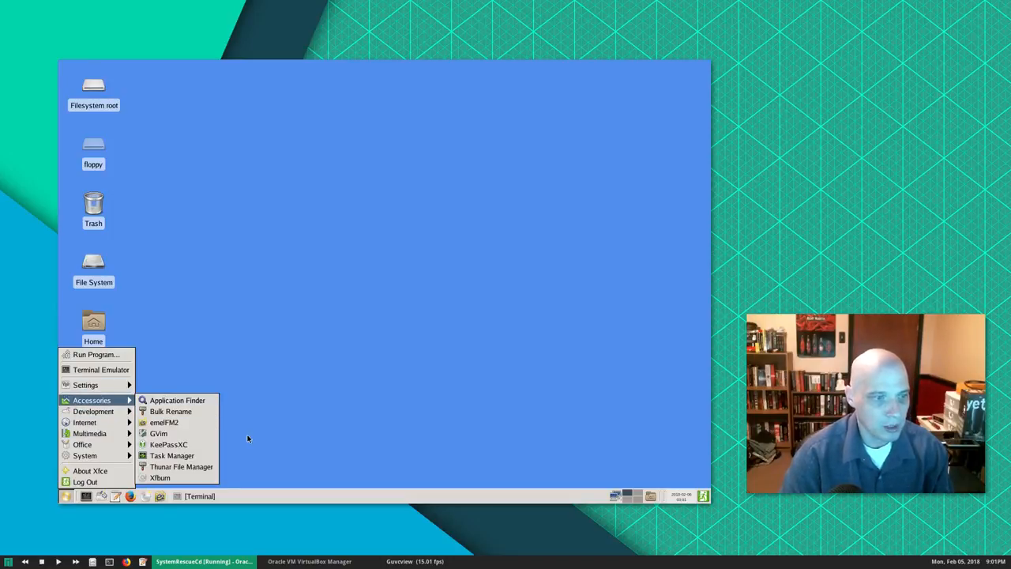
pyautogui.moveTo(167, 444)
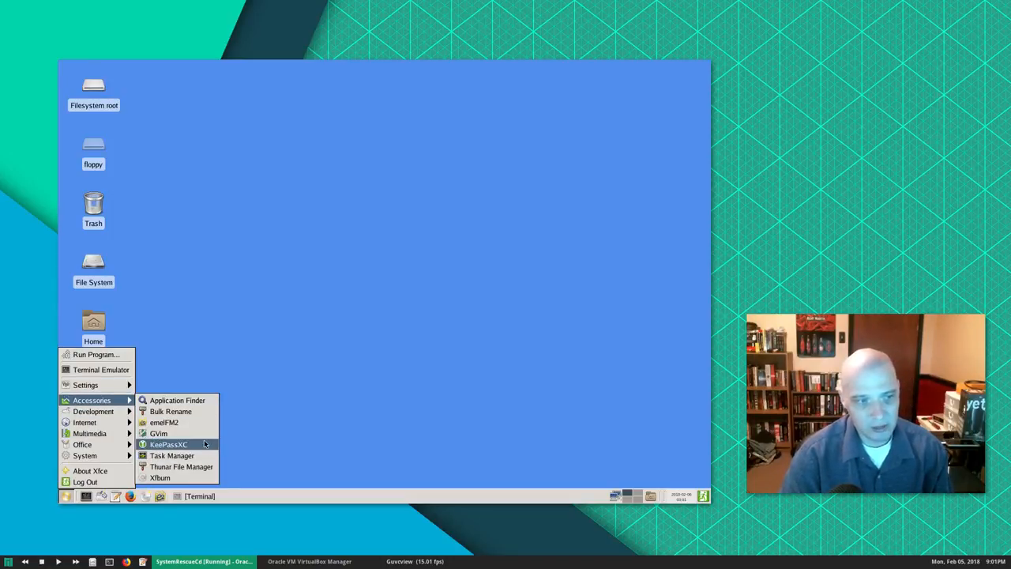
pyautogui.click(168, 444)
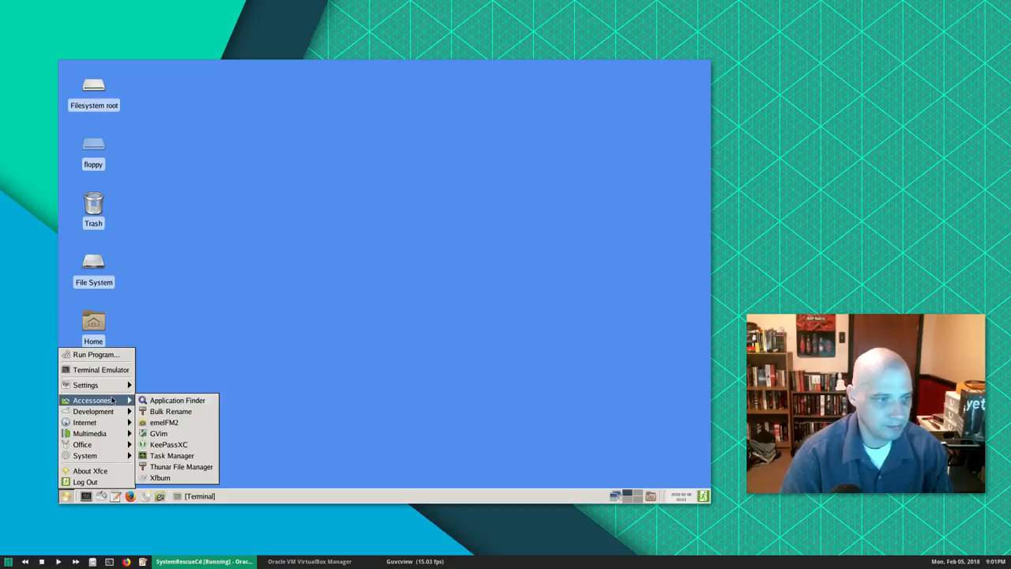
pyautogui.click(172, 455)
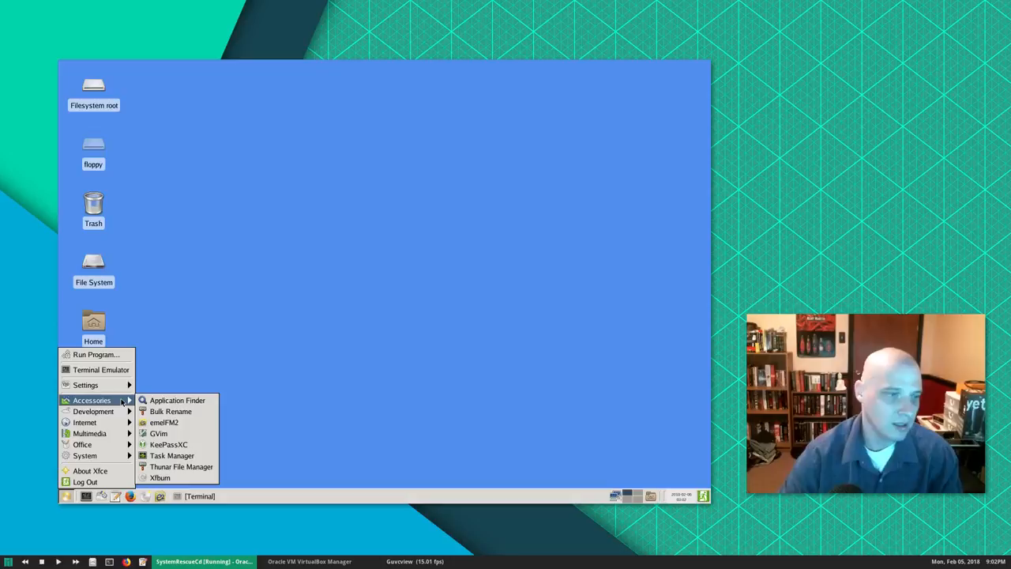
pyautogui.moveTo(168, 444)
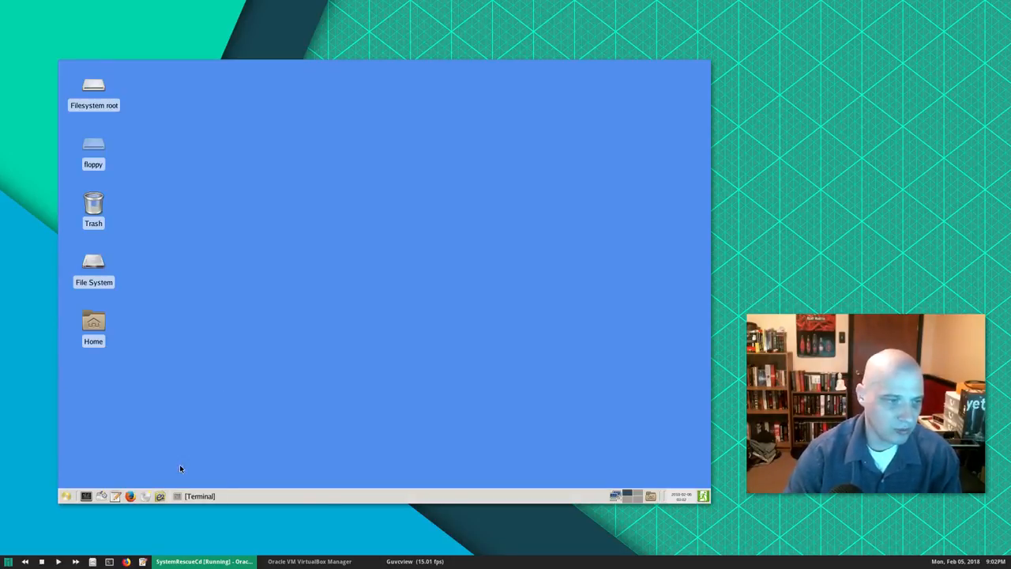
pyautogui.moveTo(107, 480)
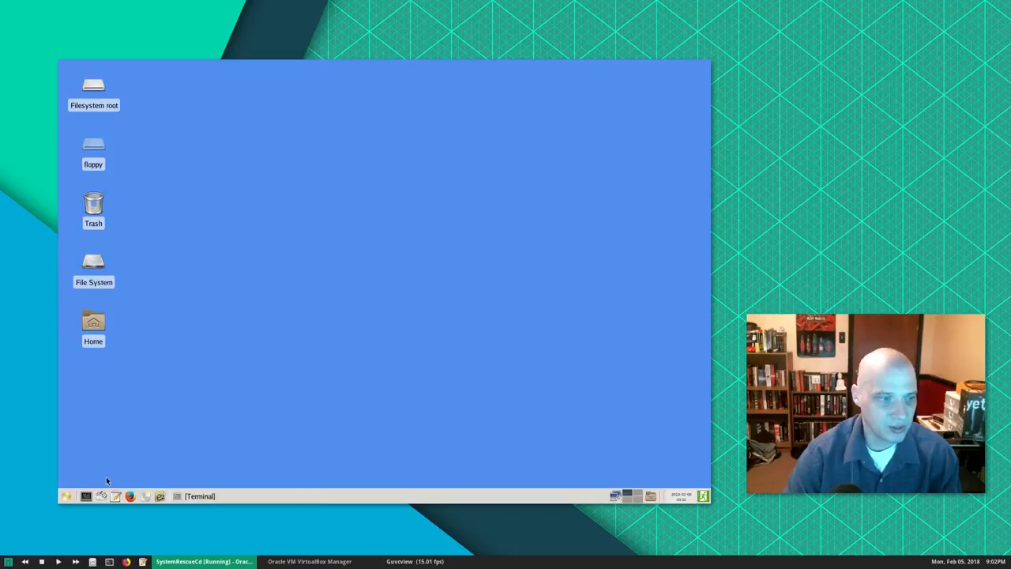
# Step: Launch ISO Master from Multimedia, showing the root folder, then close it
pyautogui.click(67, 496)
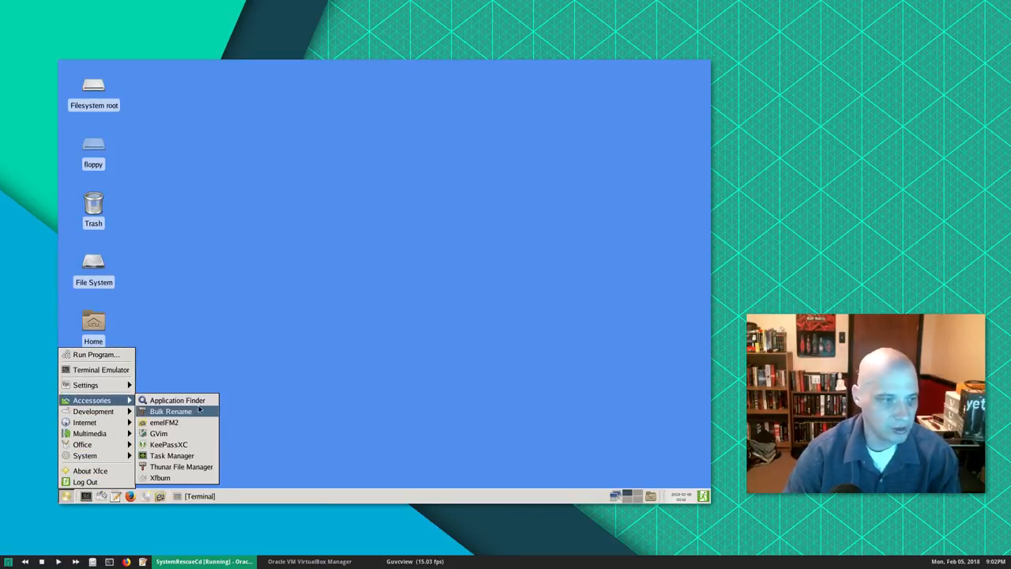
pyautogui.moveTo(161, 477)
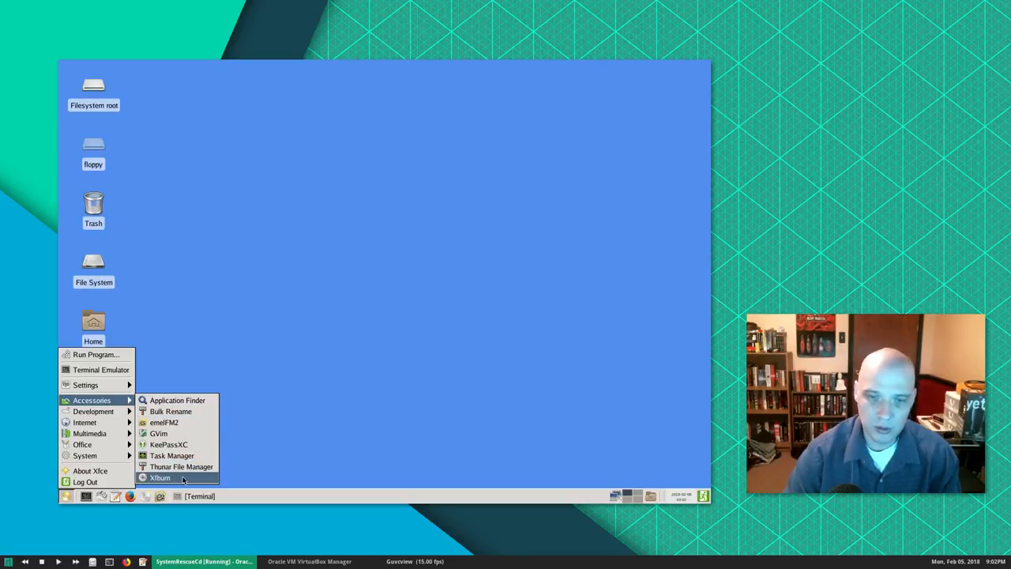
pyautogui.moveTo(175, 444)
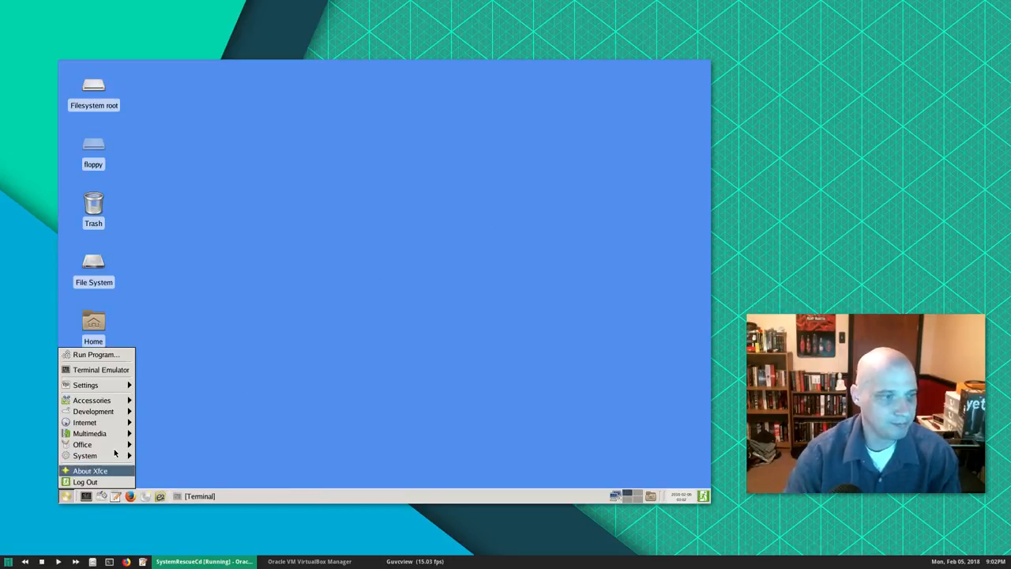
pyautogui.moveTo(89, 432)
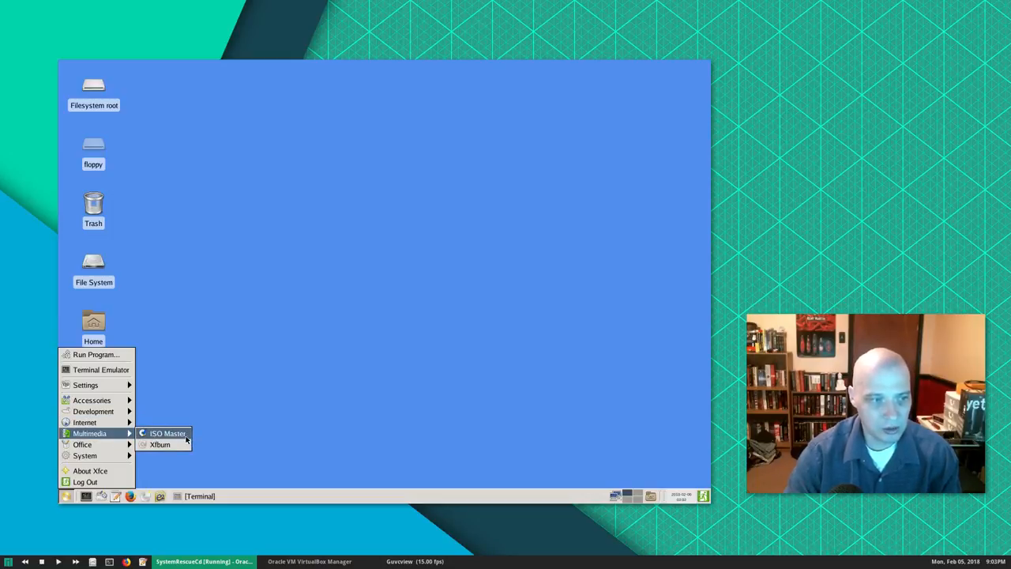
pyautogui.click(167, 432)
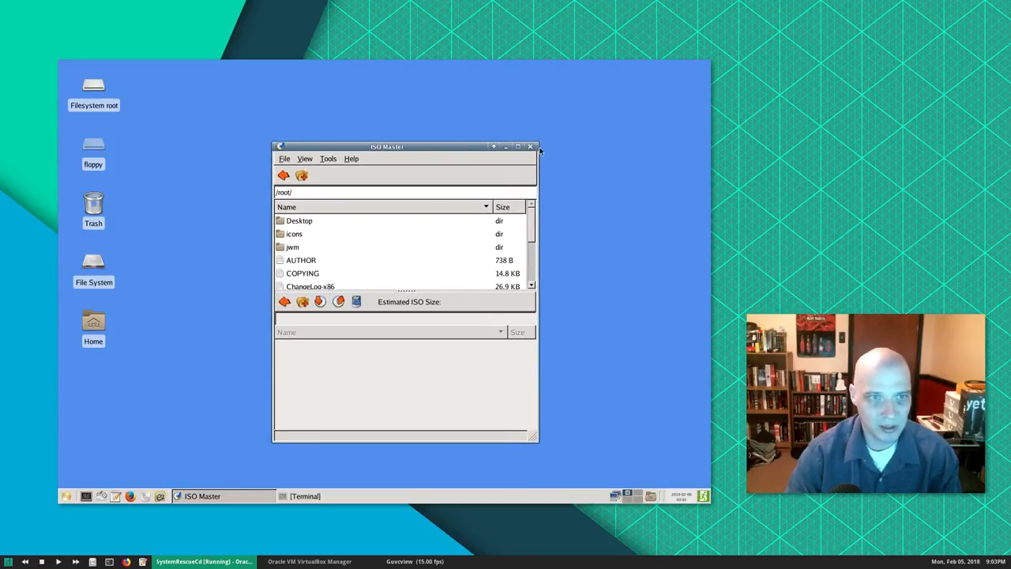
pyautogui.click(531, 145)
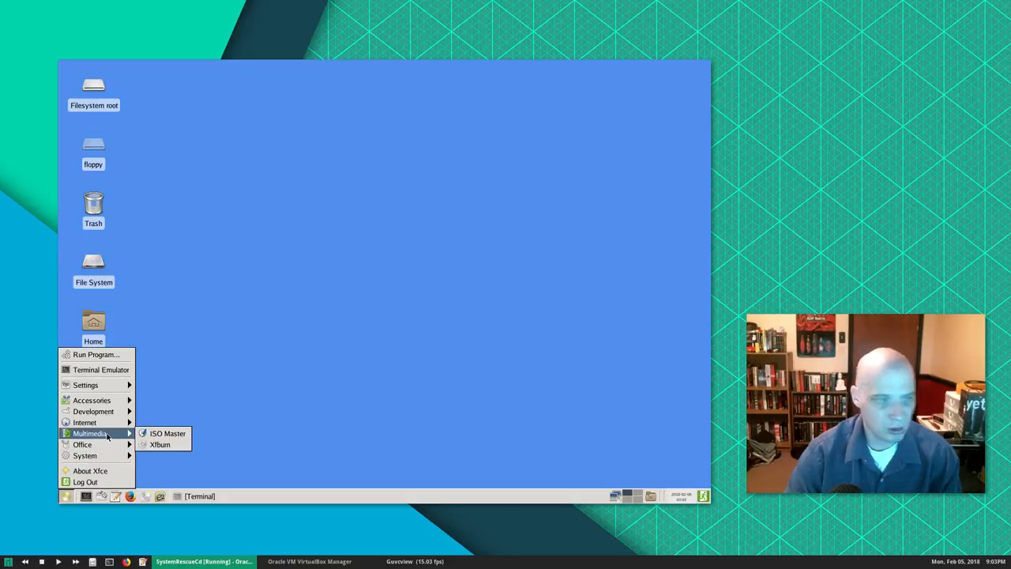
pyautogui.moveTo(87, 454)
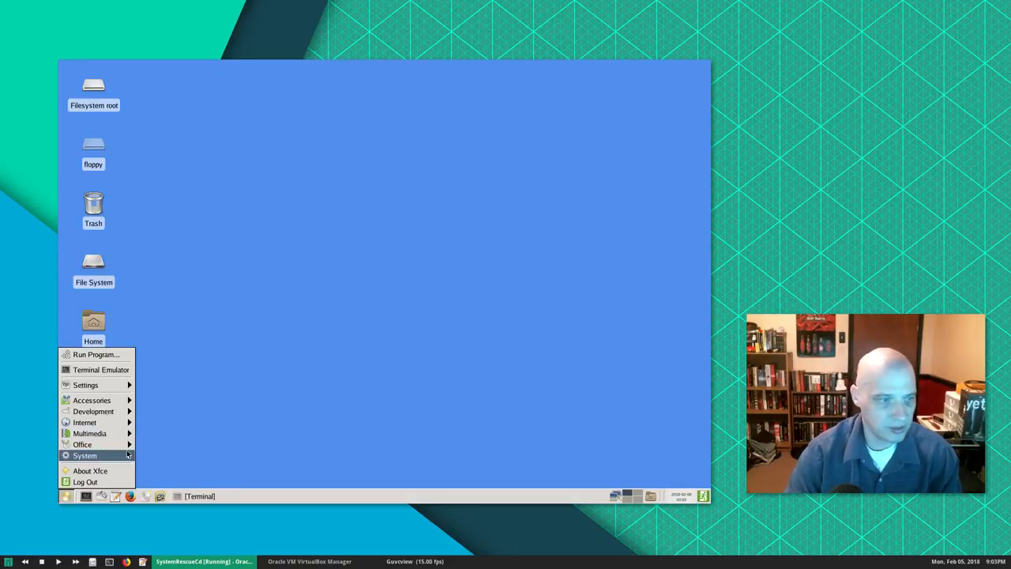
pyautogui.moveTo(82, 444)
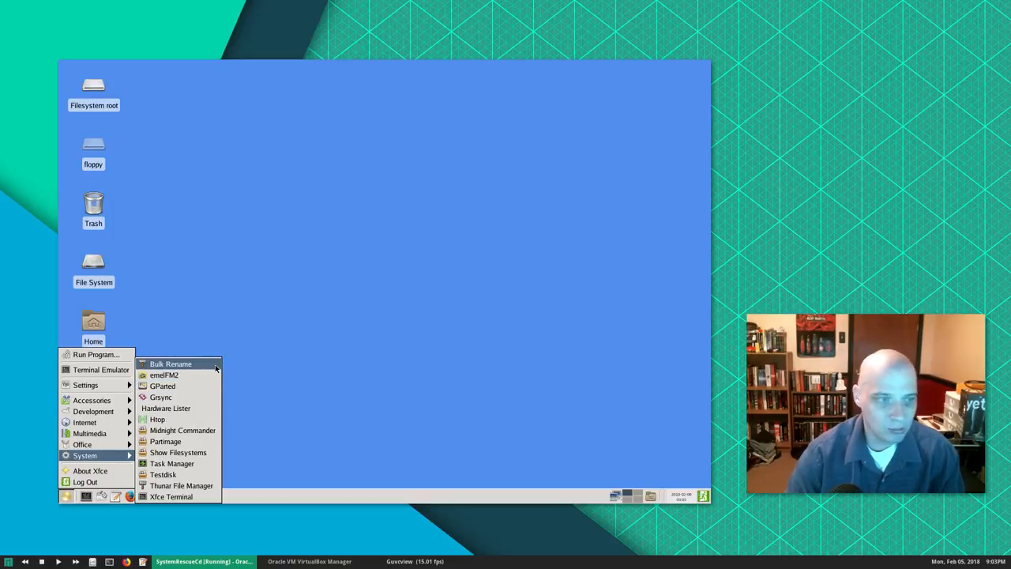
pyautogui.moveTo(164, 374)
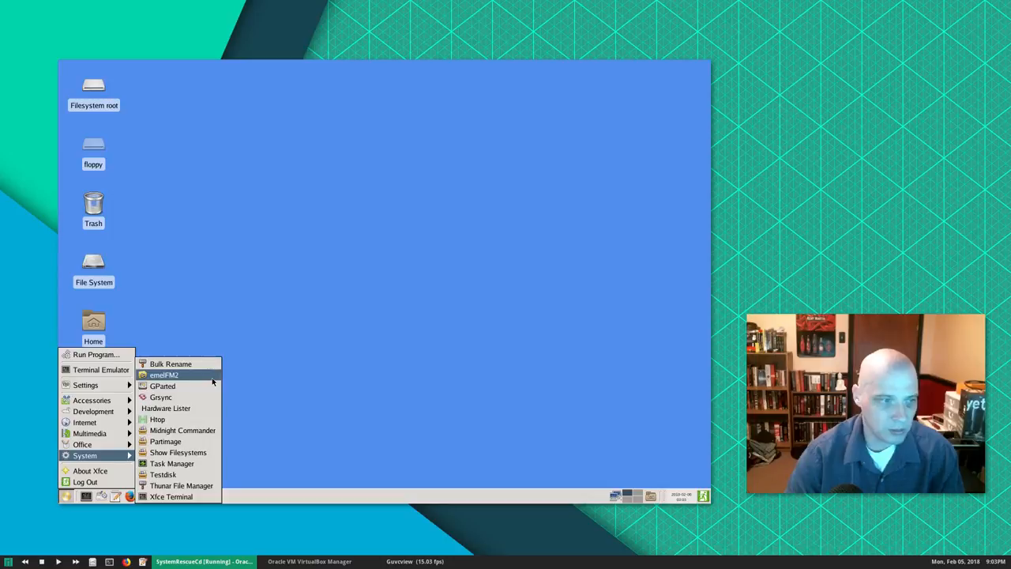
pyautogui.moveTo(161, 386)
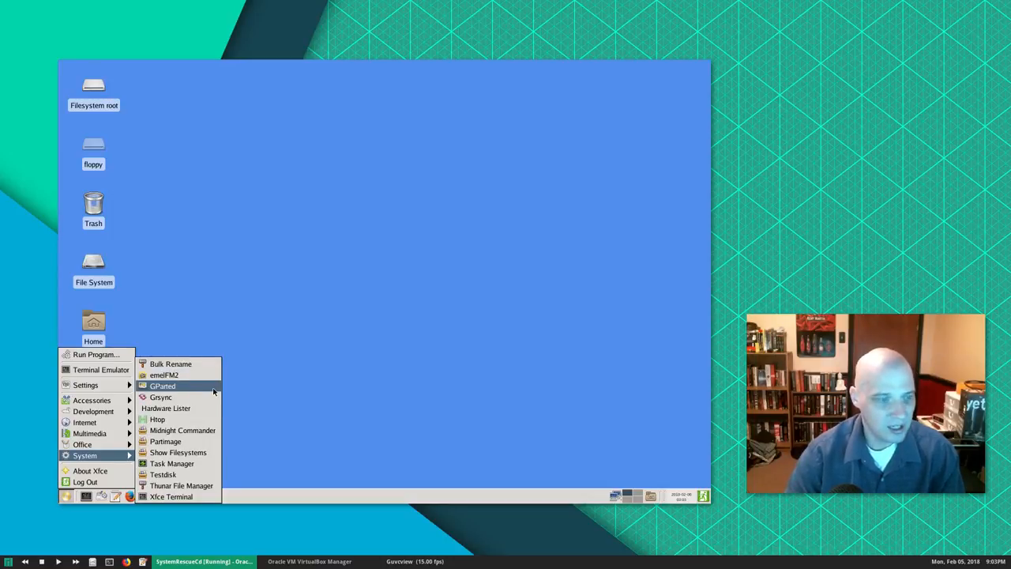
# Step: Launch Grsync from the System menu, close it, and return to the menu
pyautogui.click(161, 396)
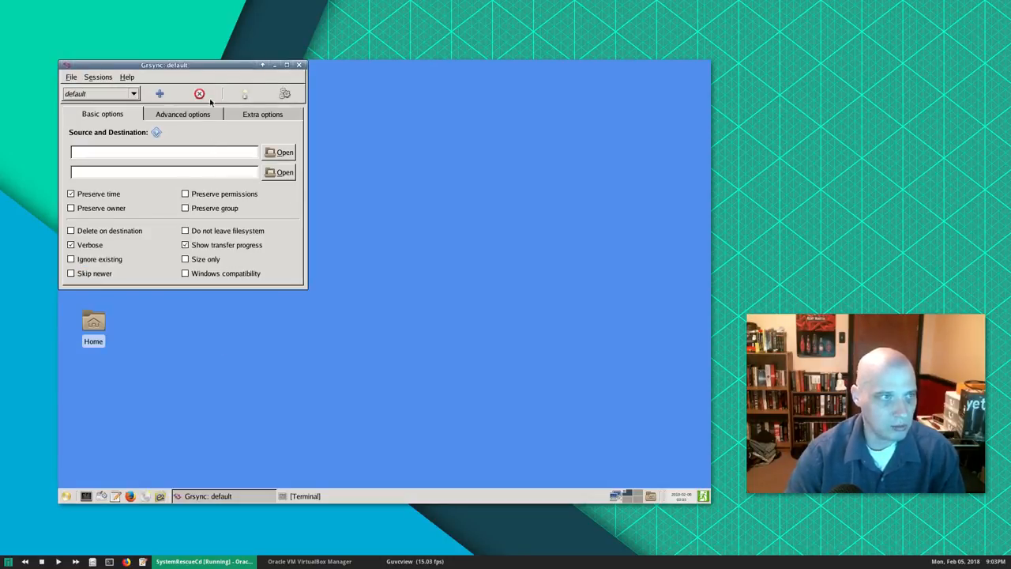
pyautogui.click(299, 66)
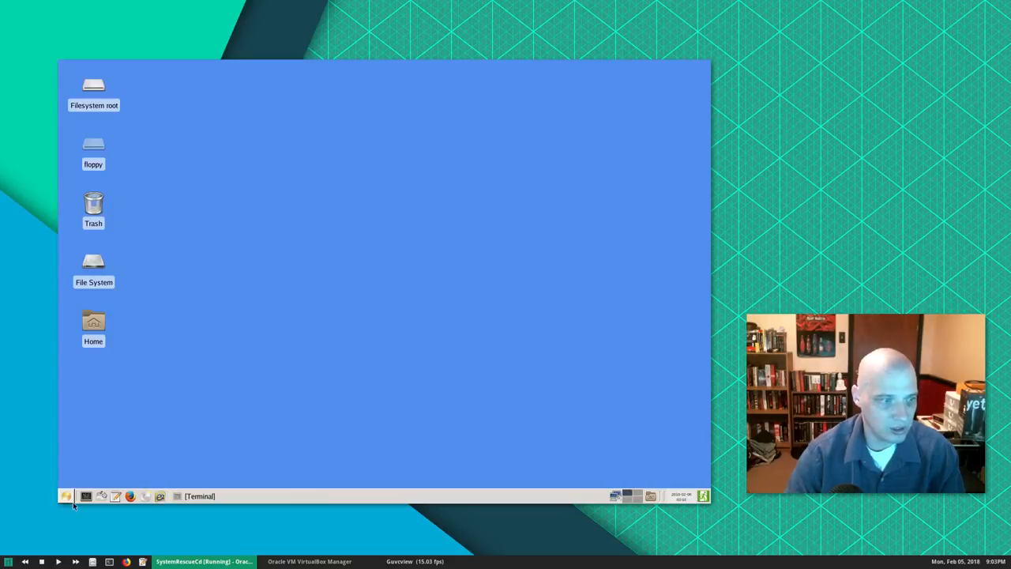
pyautogui.click(66, 496)
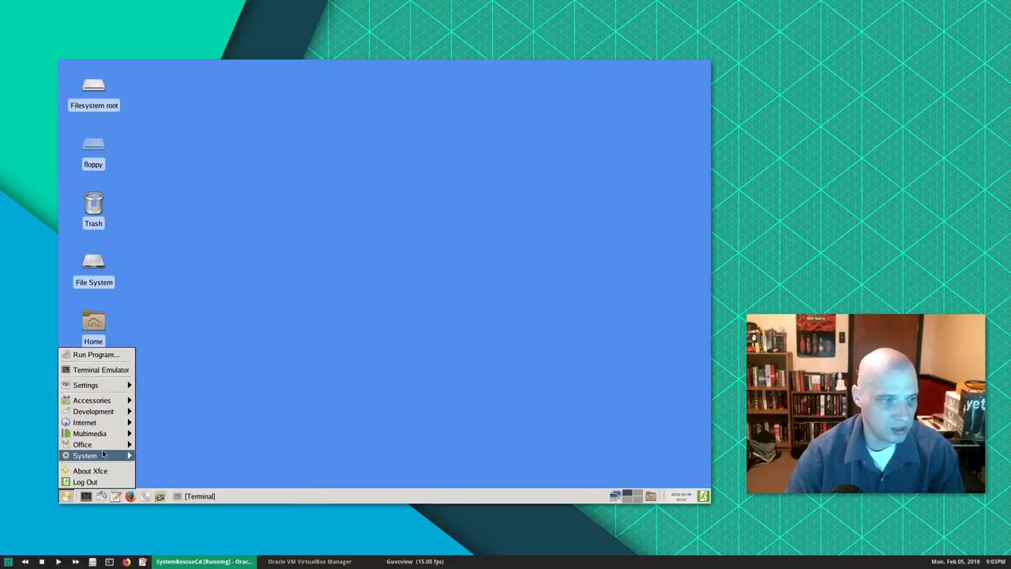
# Step: Launch GParted to view /dev/sr0 as a 543.28 MiB iso9660 partition, then close it
pyautogui.click(203, 390)
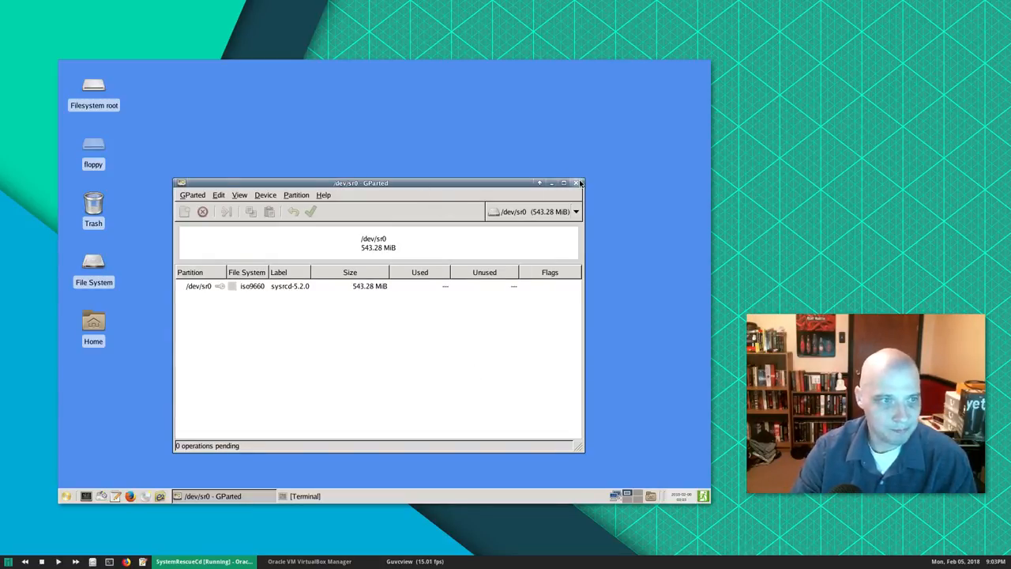
pyautogui.click(67, 496)
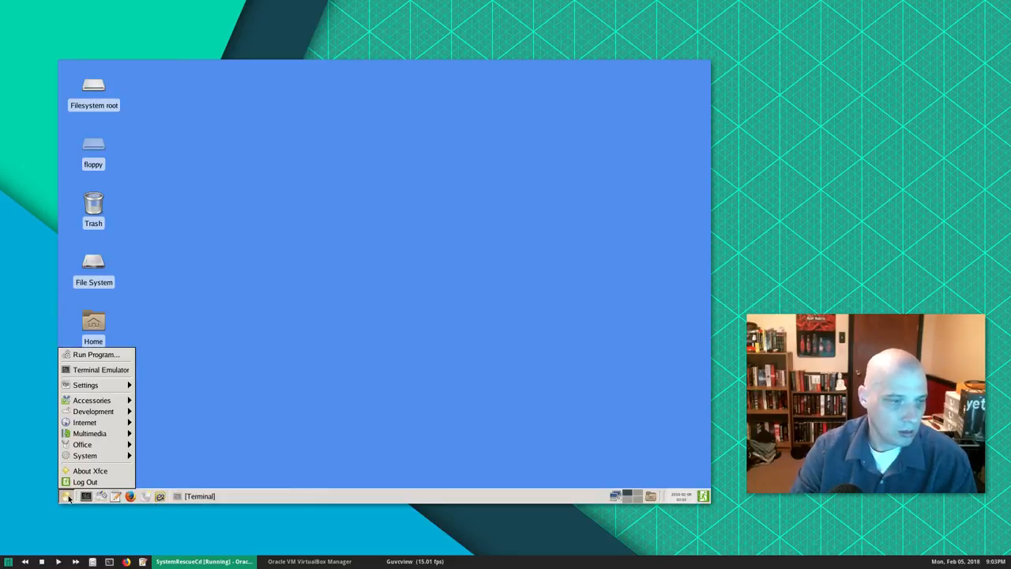
pyautogui.moveTo(85, 421)
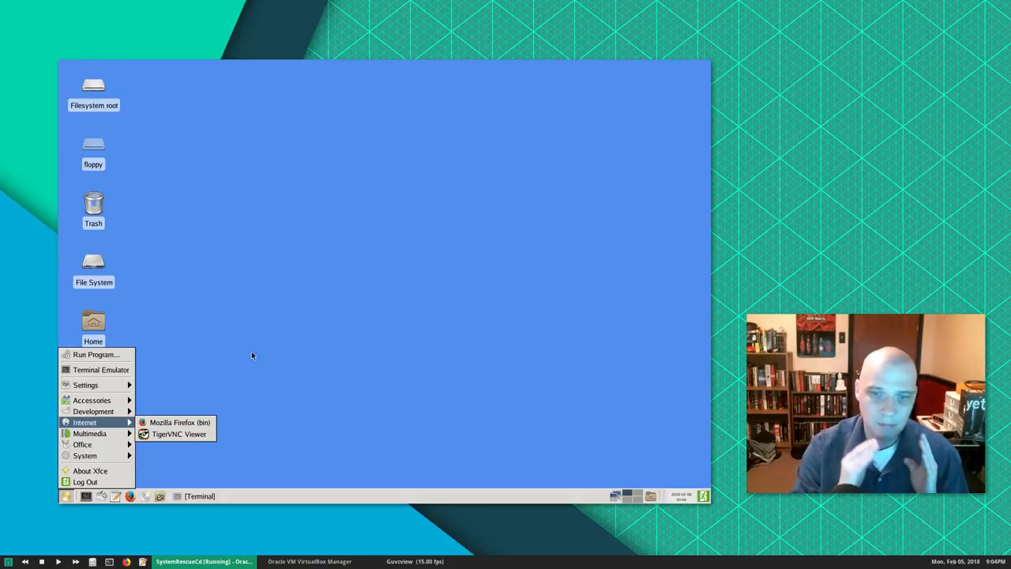
pyautogui.moveTo(167, 401)
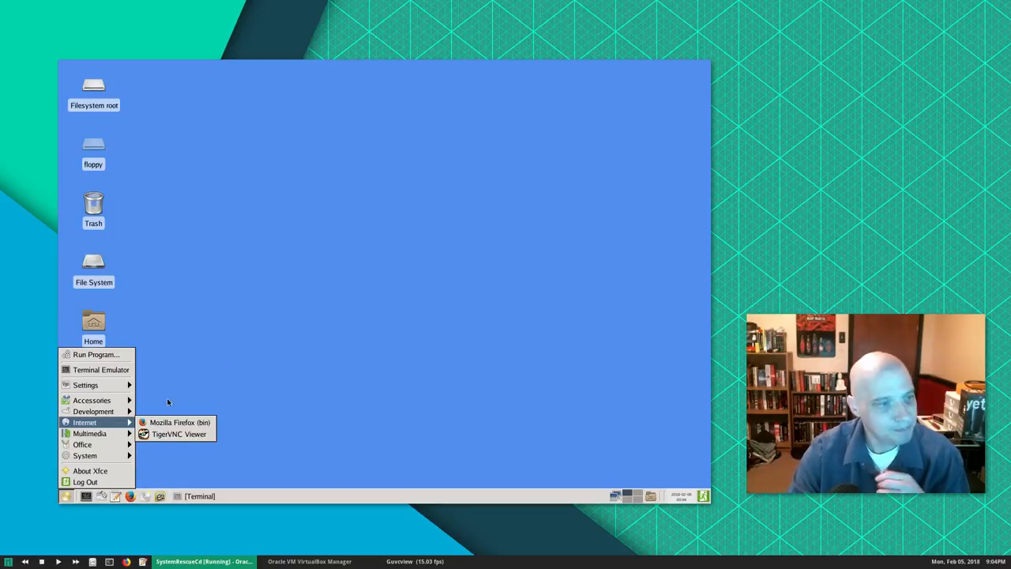
pyautogui.moveTo(84, 455)
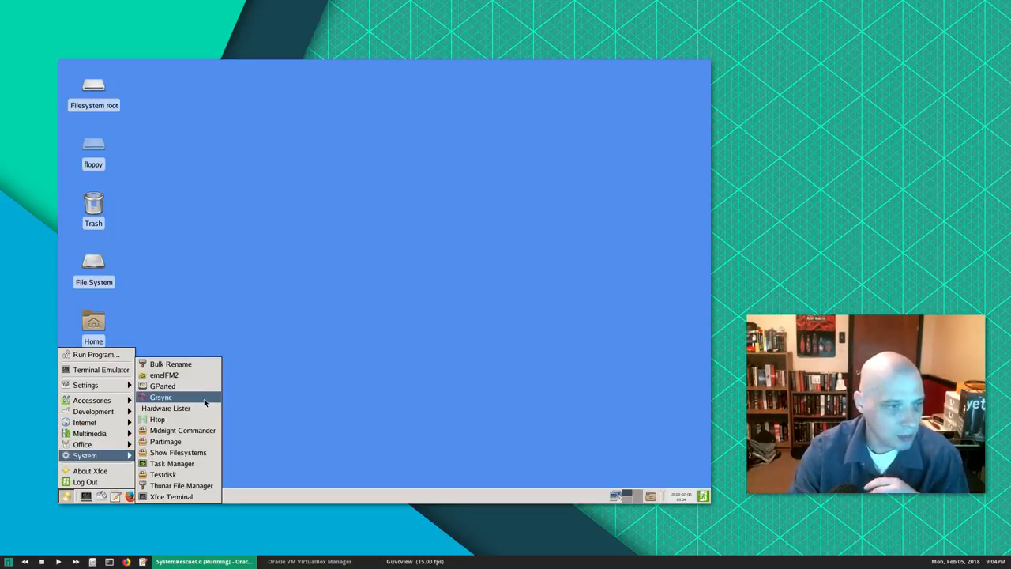
pyautogui.moveTo(168, 407)
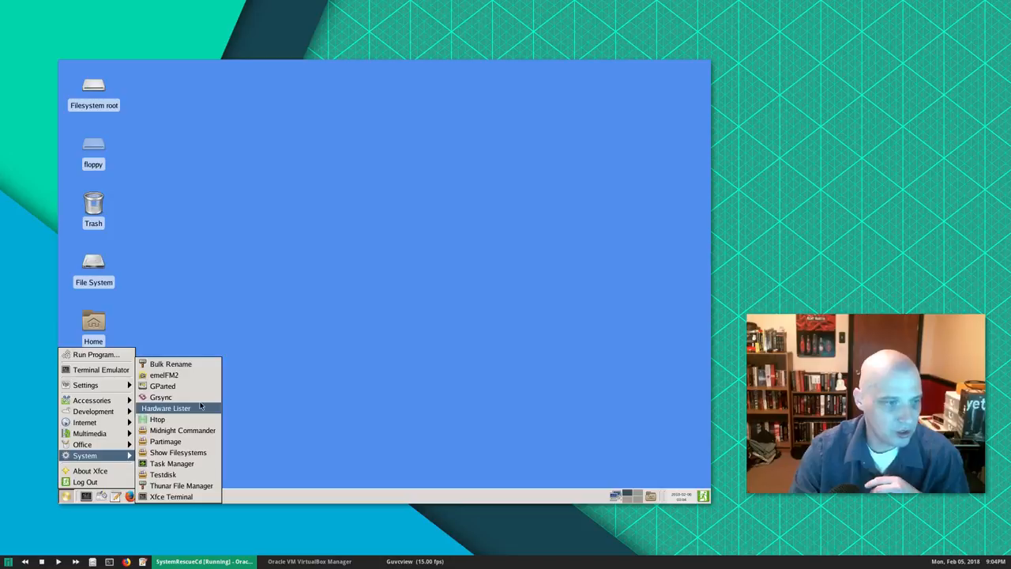
pyautogui.click(170, 496)
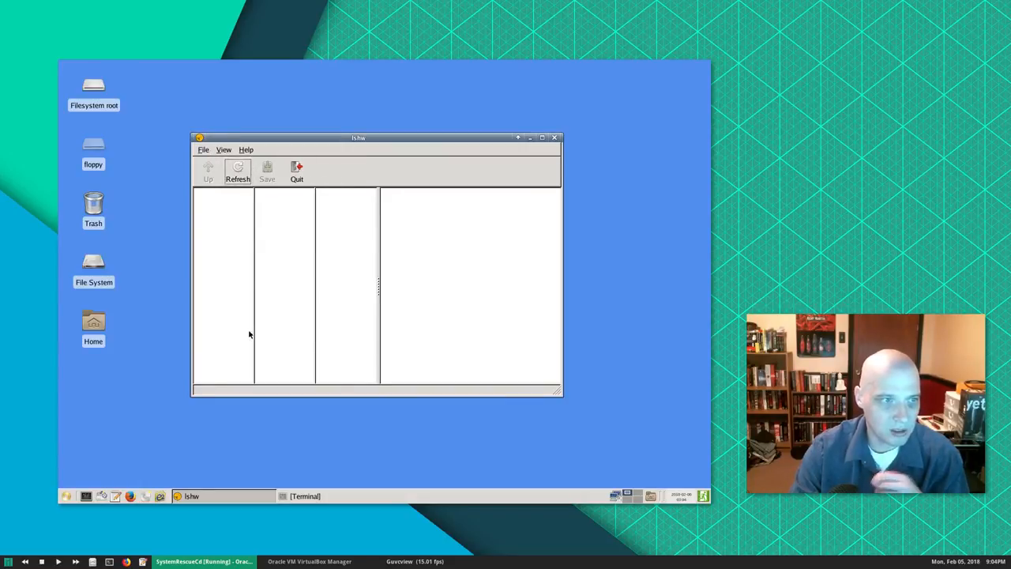
pyautogui.moveTo(584, 188)
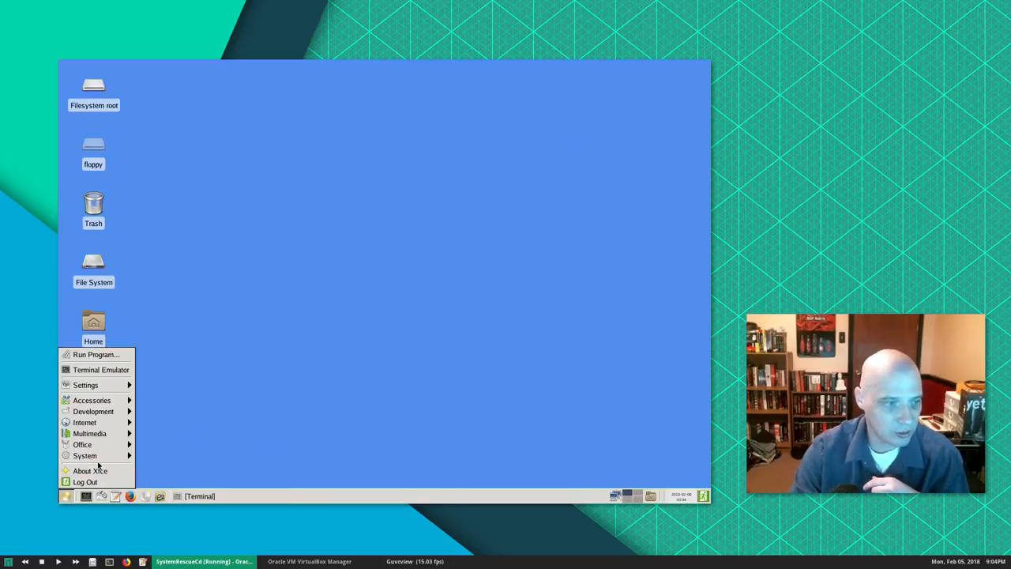
pyautogui.click(85, 455)
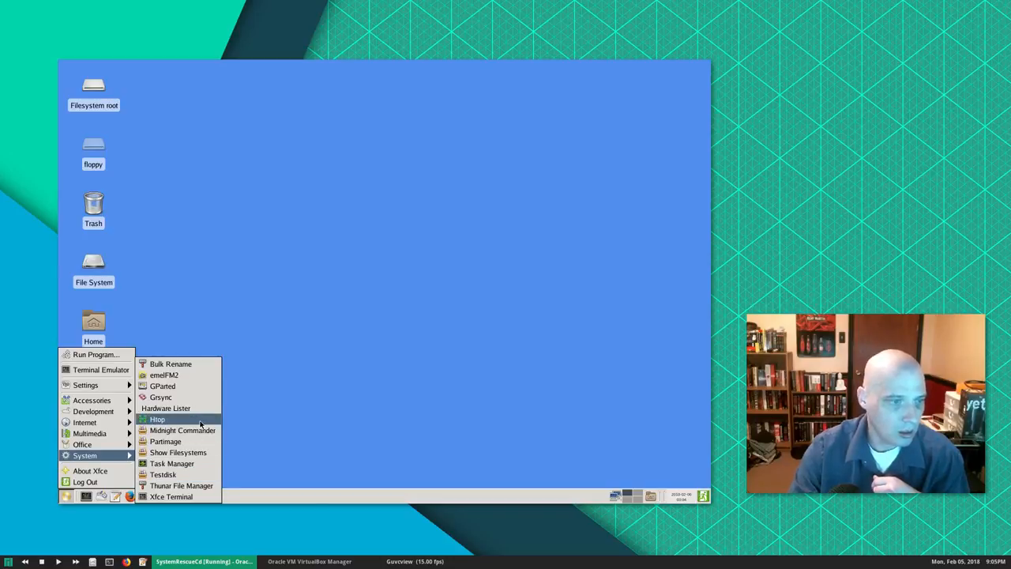
pyautogui.click(158, 419)
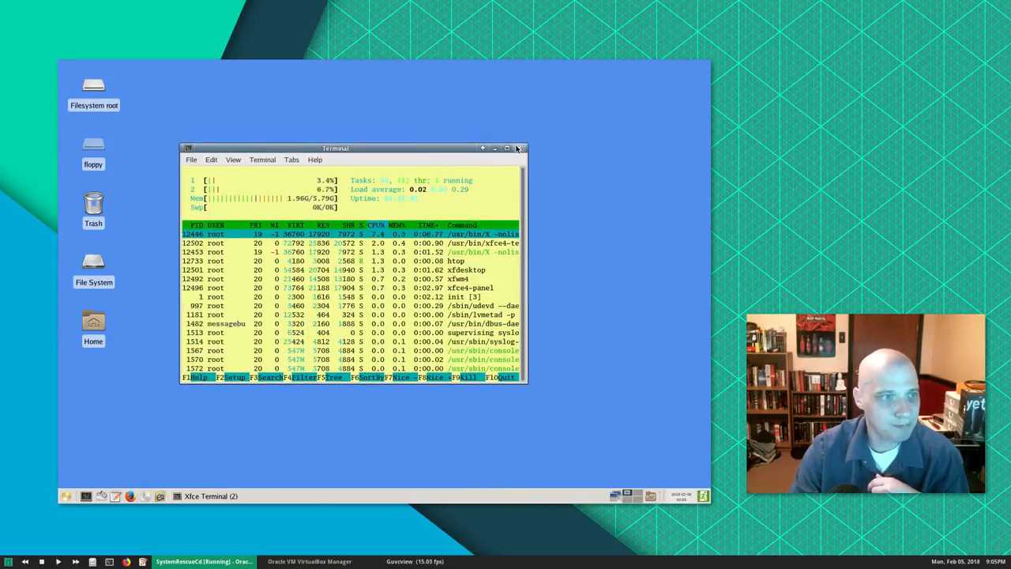
pyautogui.click(519, 148)
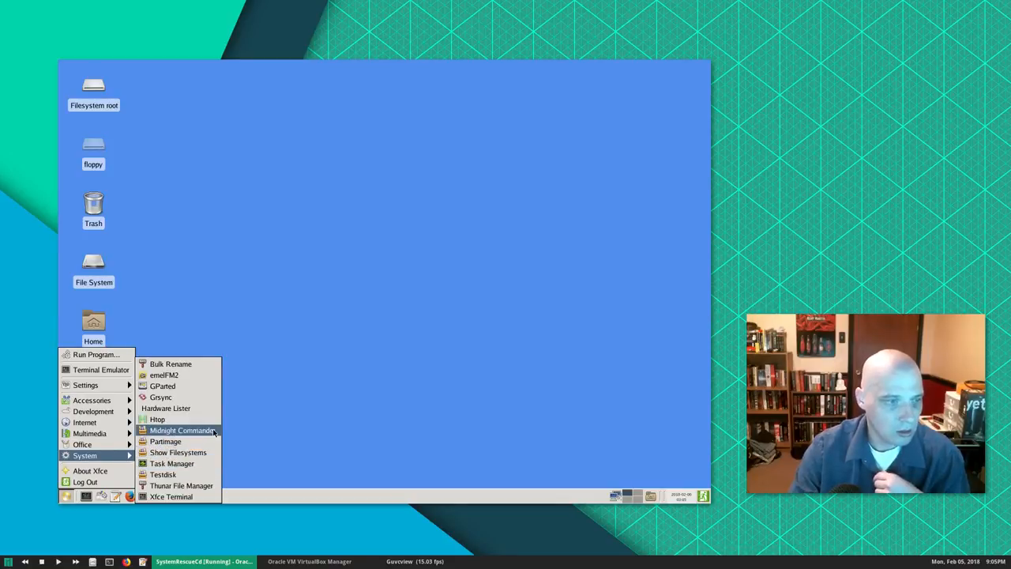
pyautogui.click(181, 430)
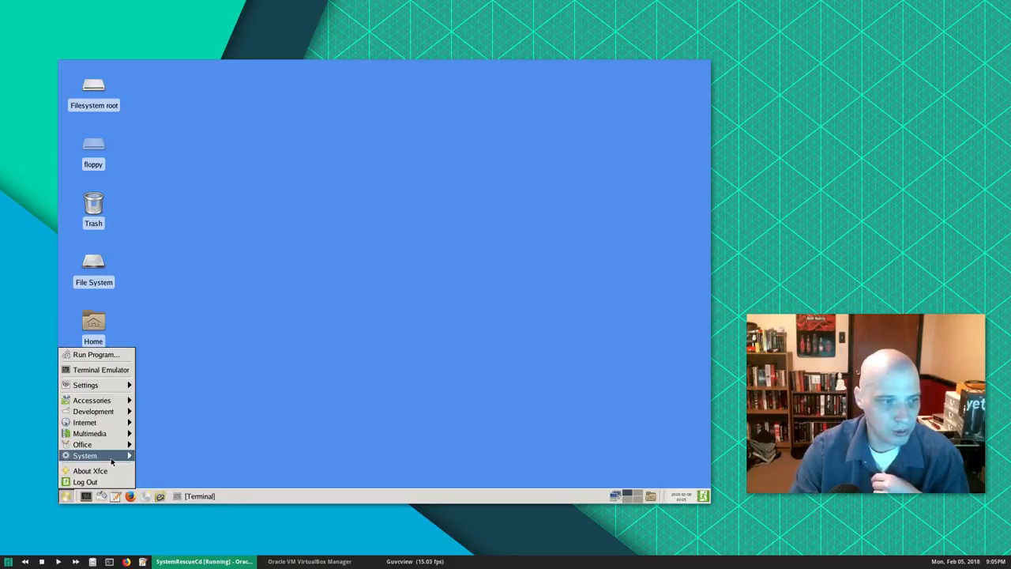
pyautogui.click(85, 454)
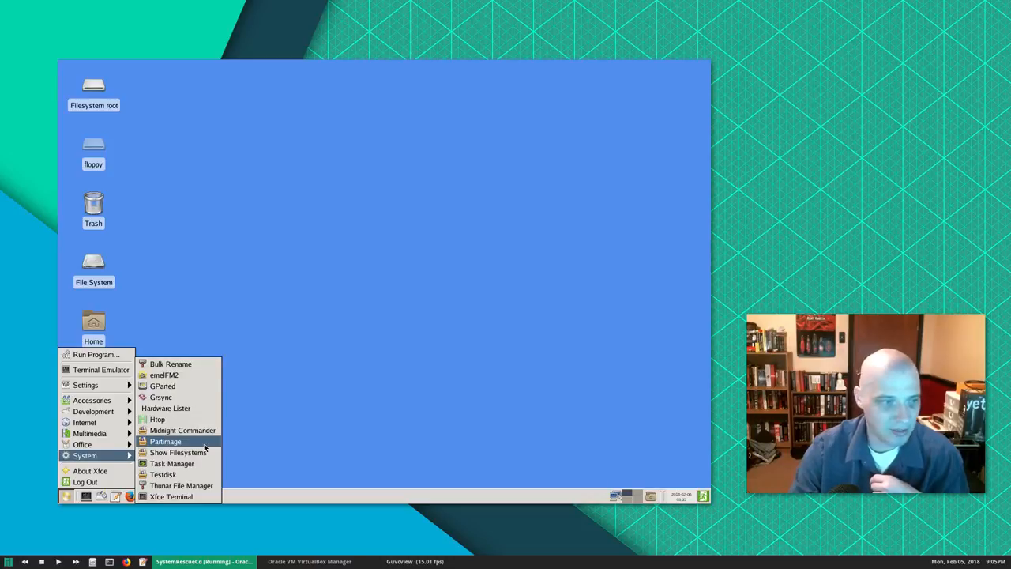
pyautogui.click(169, 496)
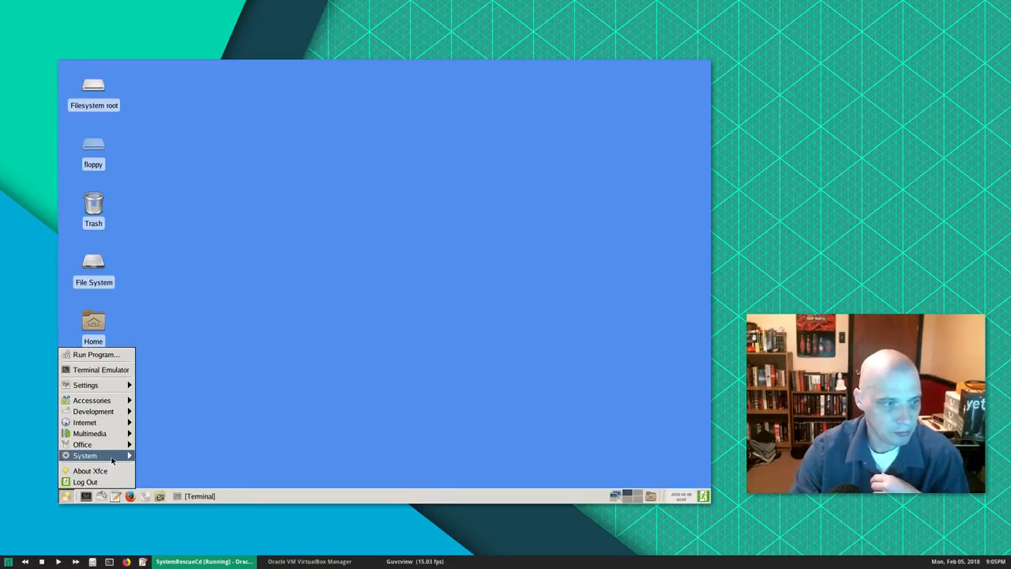
pyautogui.click(101, 369)
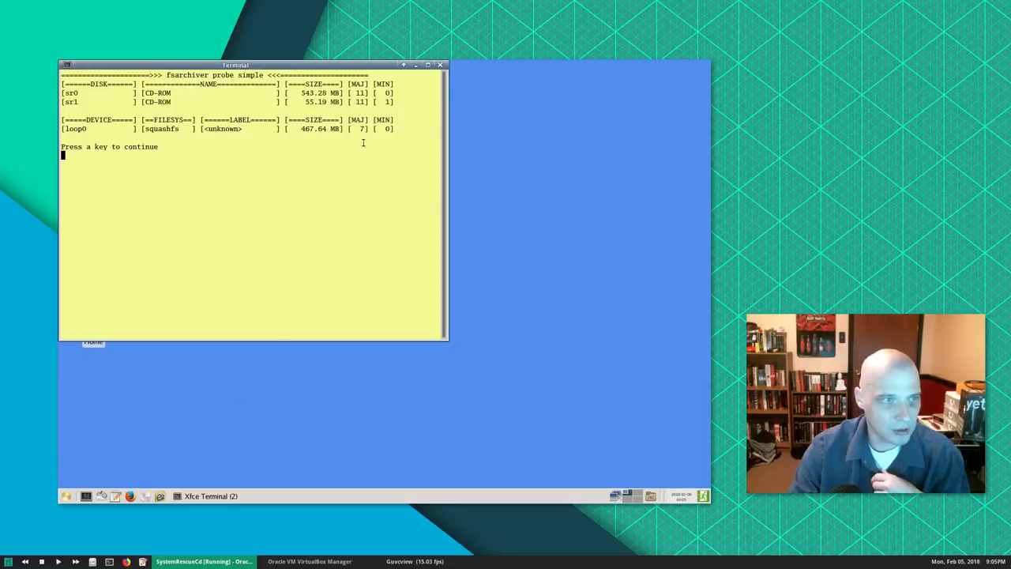
pyautogui.moveTo(236, 64); pyautogui.dragTo(365, 158)
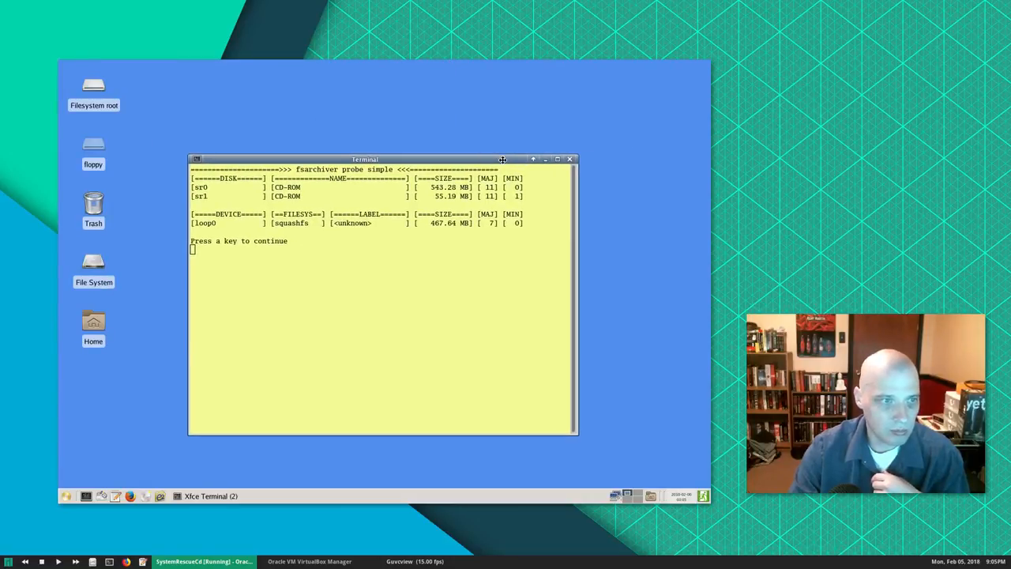
pyautogui.moveTo(245, 251)
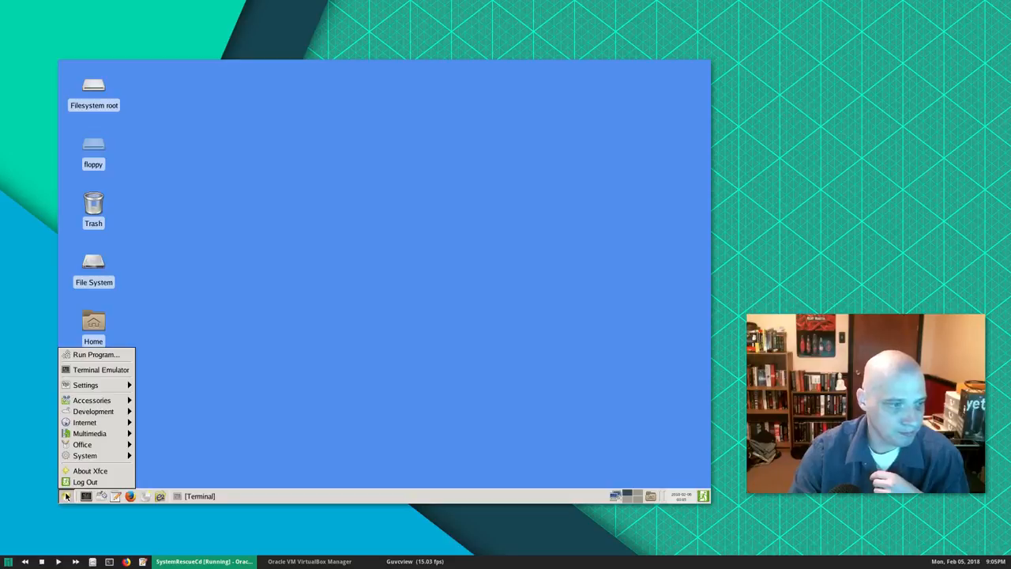
pyautogui.click(85, 455)
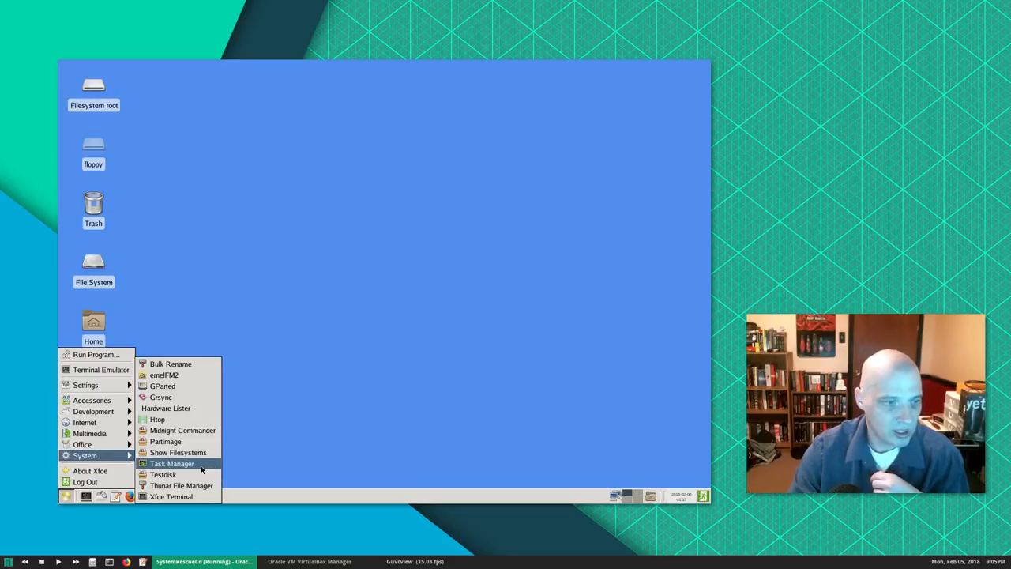
pyautogui.click(171, 463)
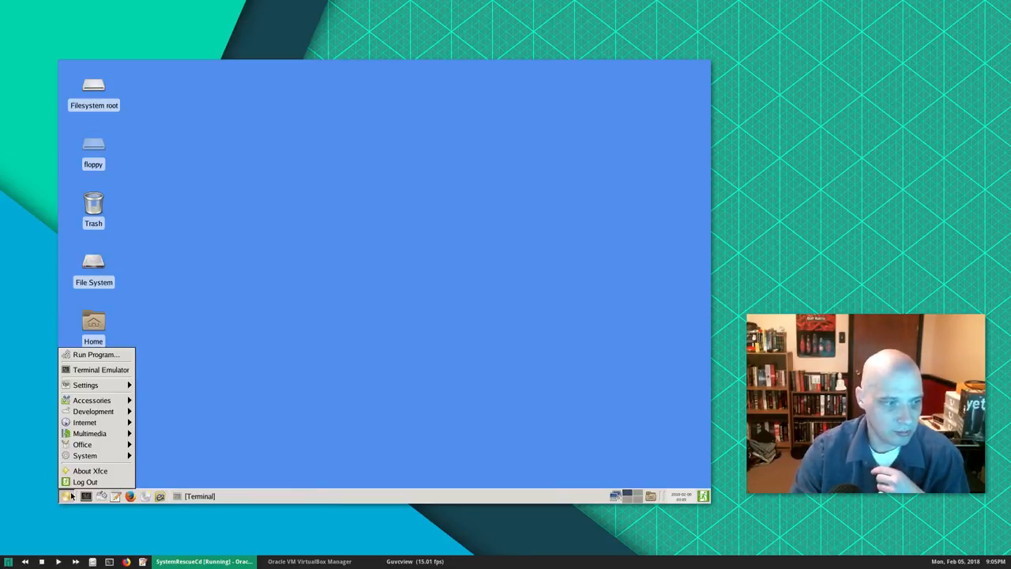
pyautogui.click(86, 455)
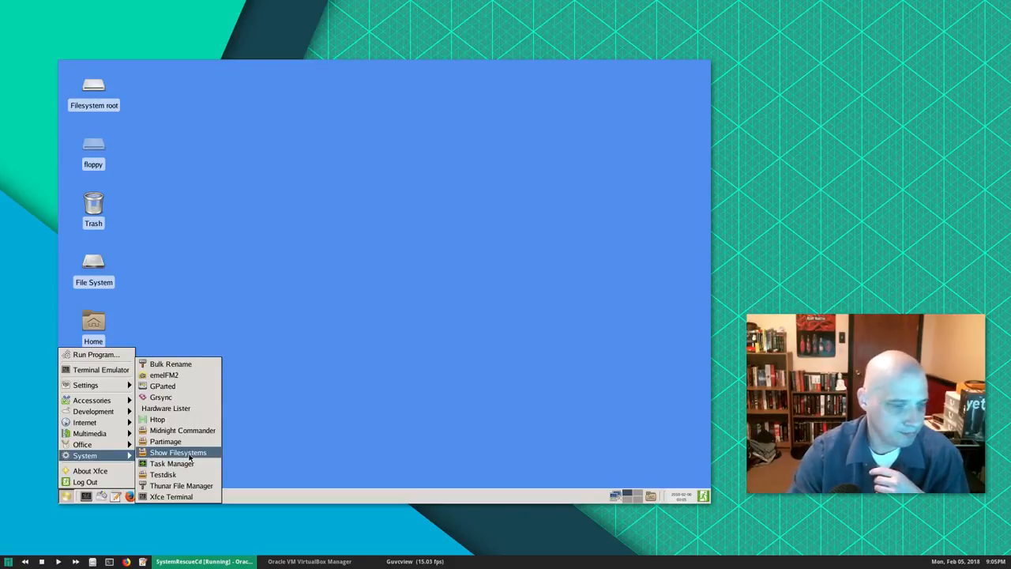
pyautogui.moveTo(170, 465)
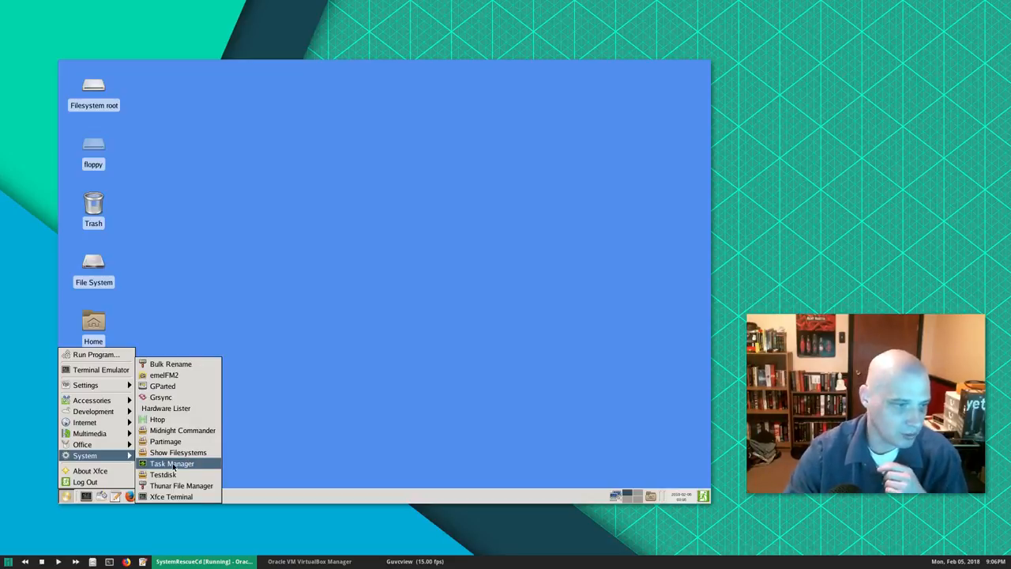
pyautogui.moveTo(165, 474)
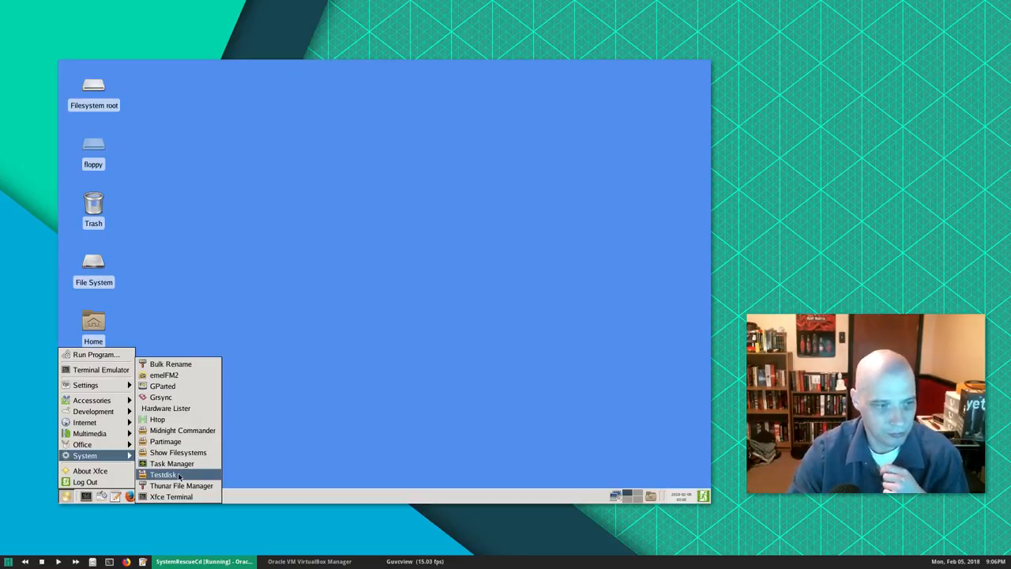
pyautogui.click(164, 474)
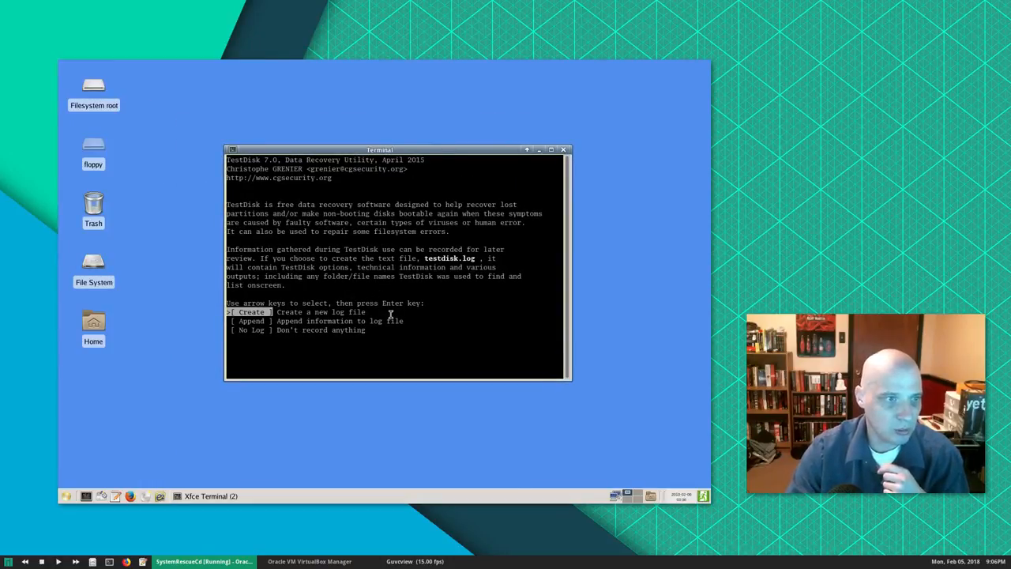
pyautogui.moveTo(451, 335)
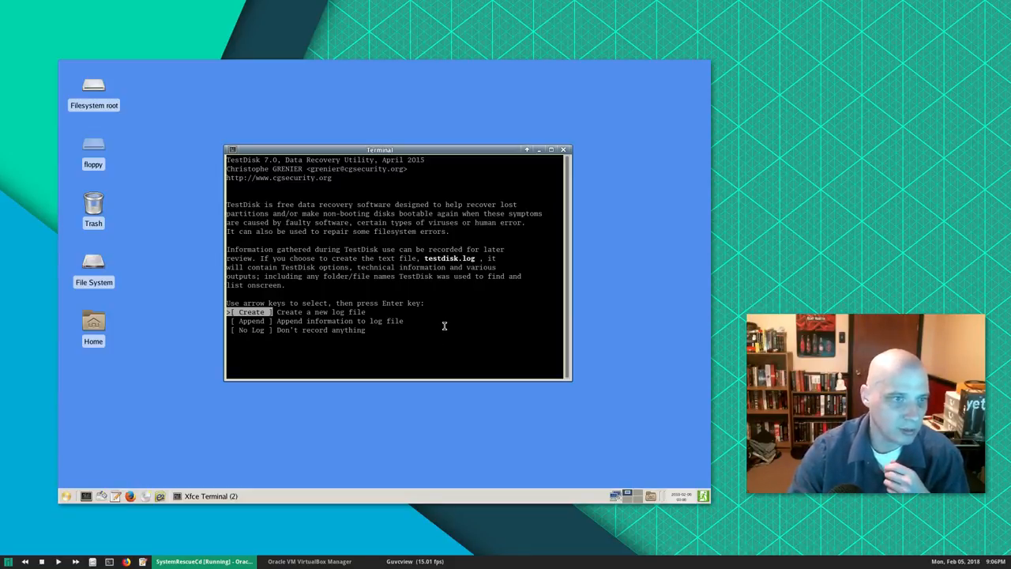
pyautogui.click(537, 148)
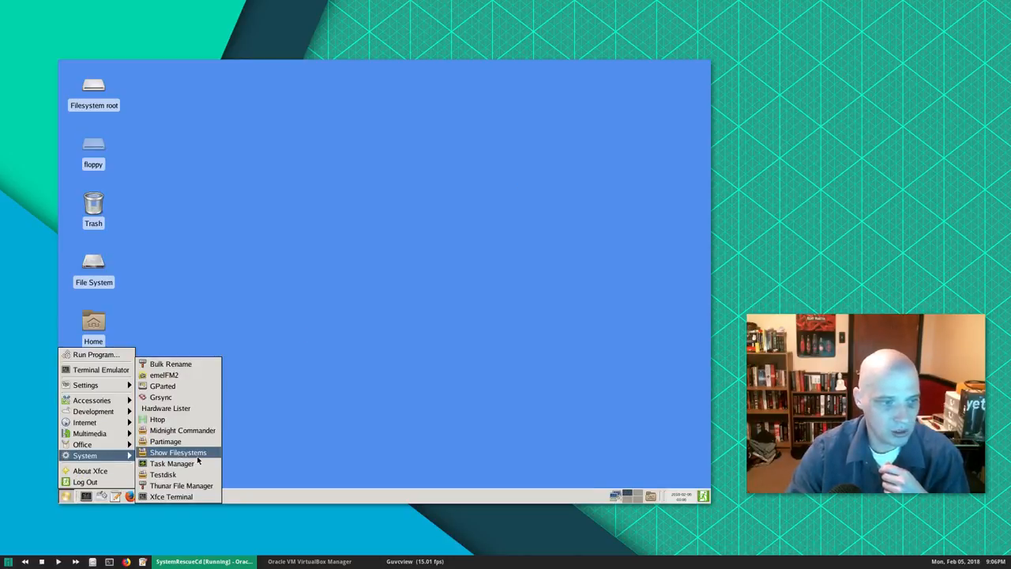
pyautogui.moveTo(202, 488)
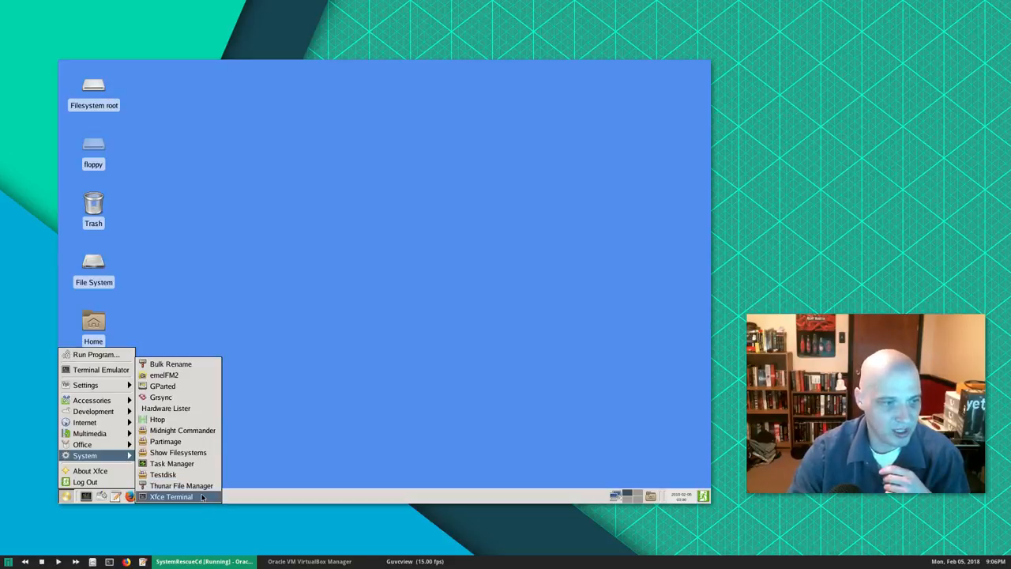
# Step: Launch an Xfce Terminal with a root prompt from System and move it to the desktop centre
pyautogui.click(171, 496)
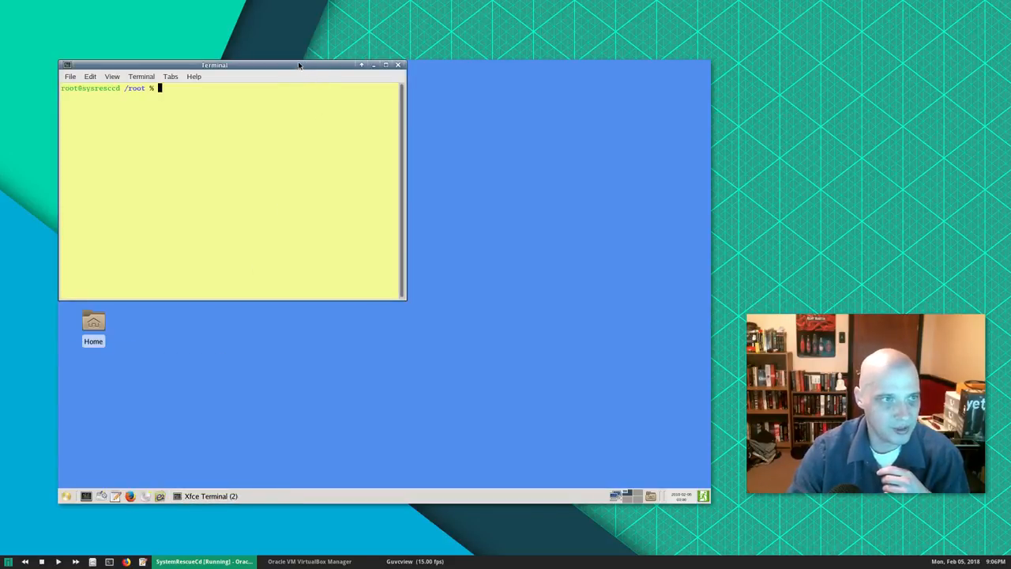
pyautogui.moveTo(213, 64); pyautogui.dragTo(449, 215)
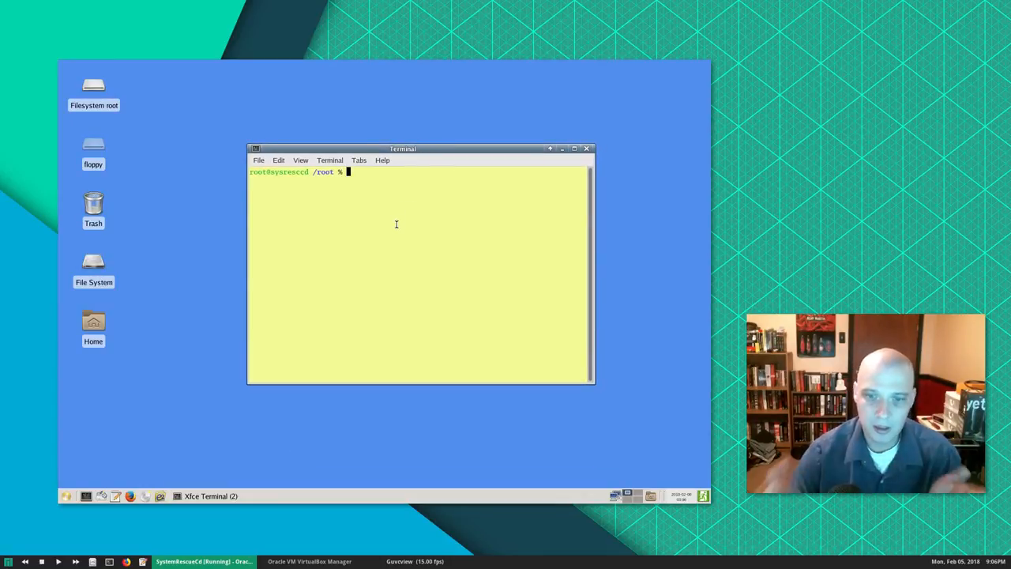
pyautogui.moveTo(326, 238)
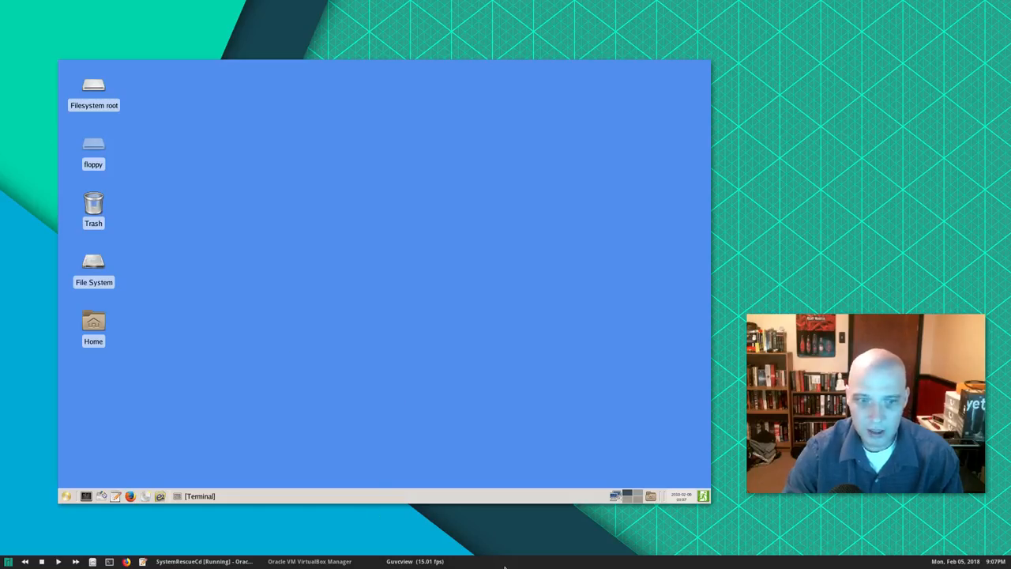
pyautogui.moveTo(572, 561)
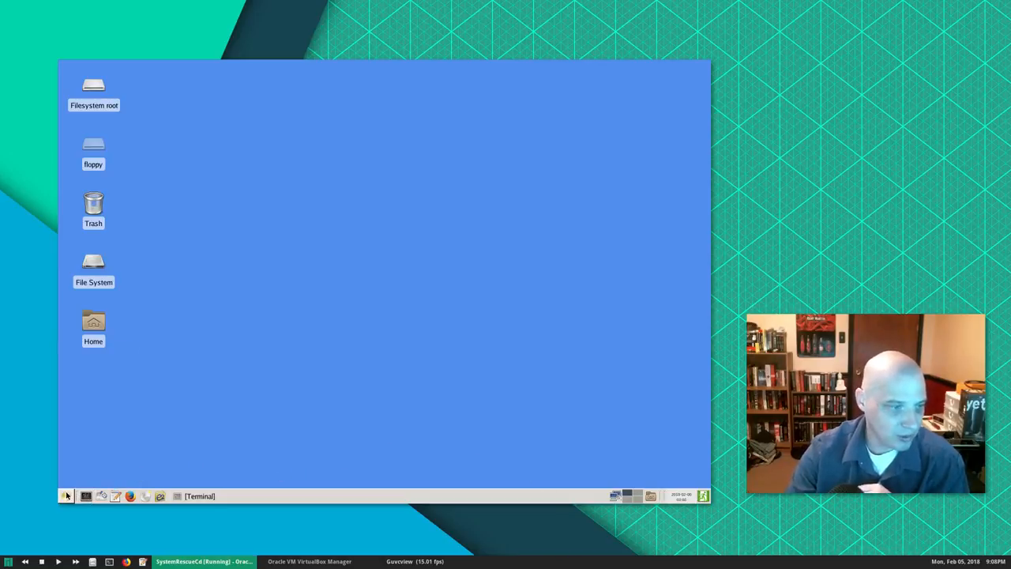
pyautogui.click(67, 496)
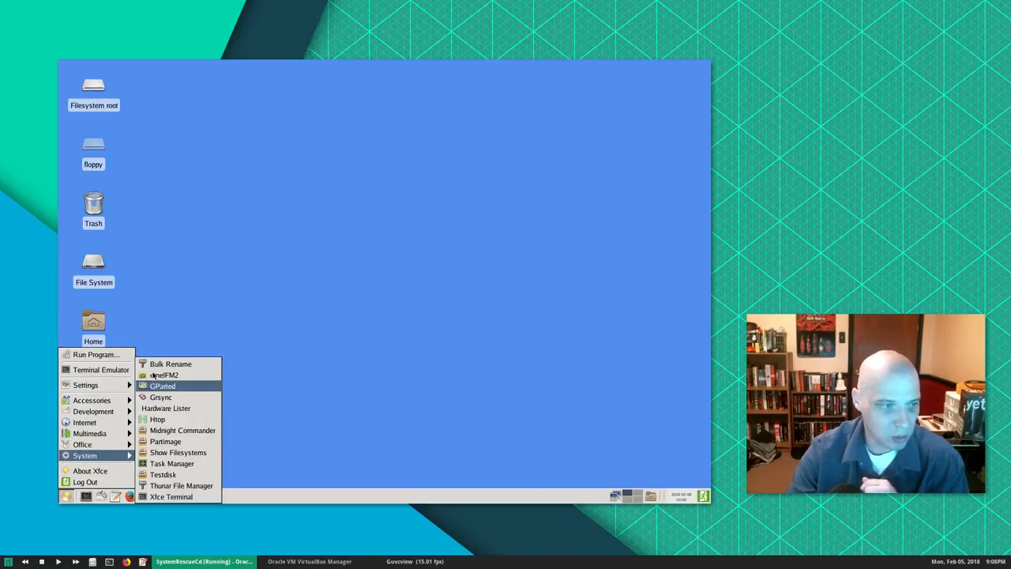
pyautogui.click(171, 496)
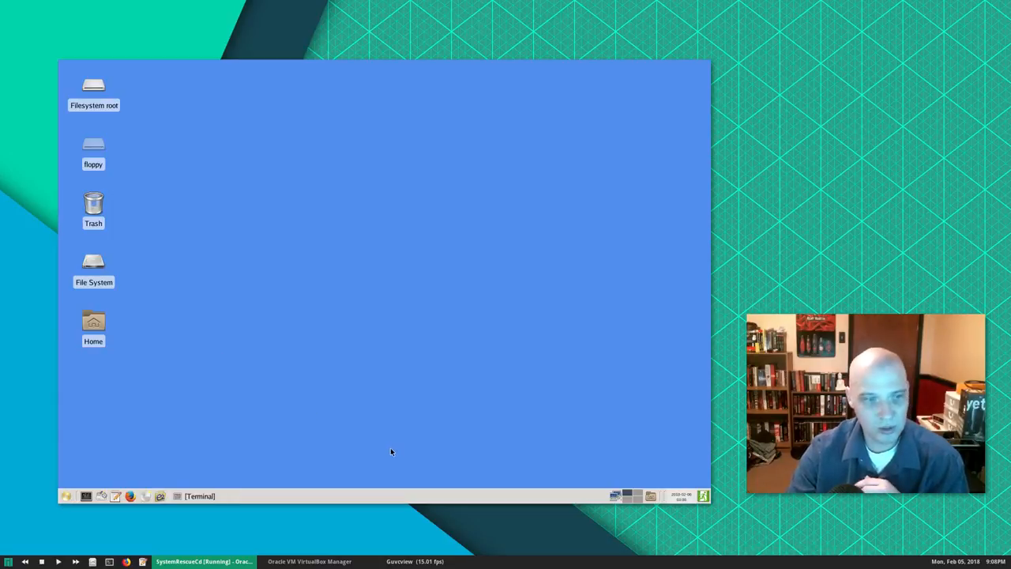